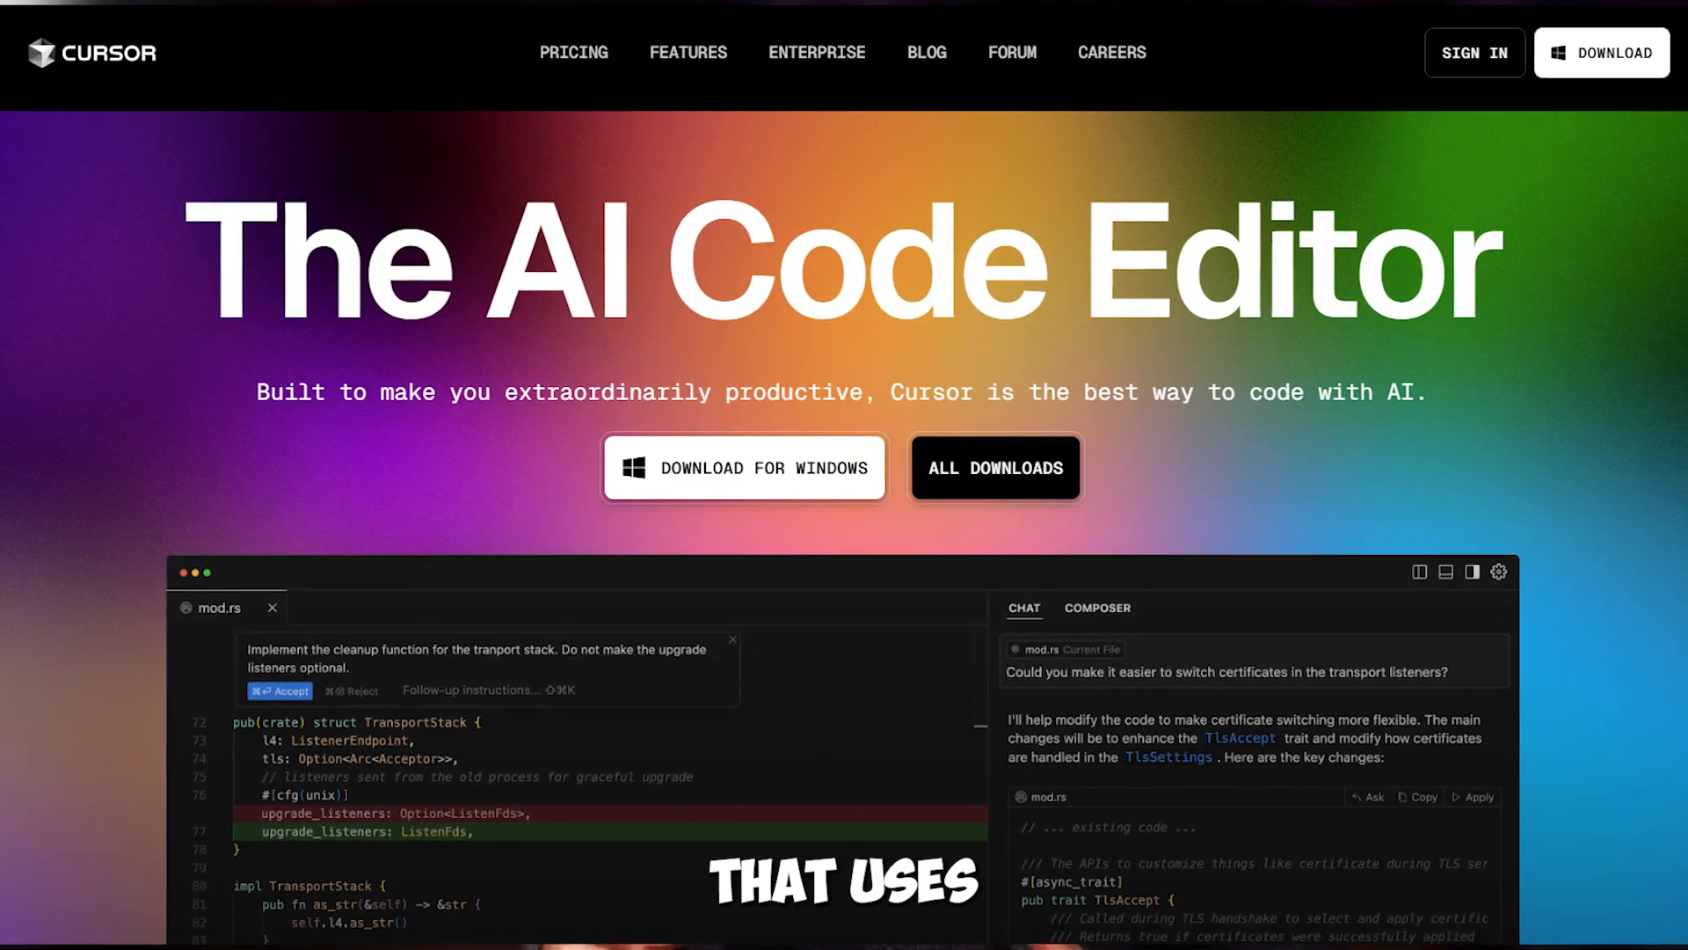
Step: Select Cursor as the client on Smithery's Context7 page to get its install command
scroll(down, 3)
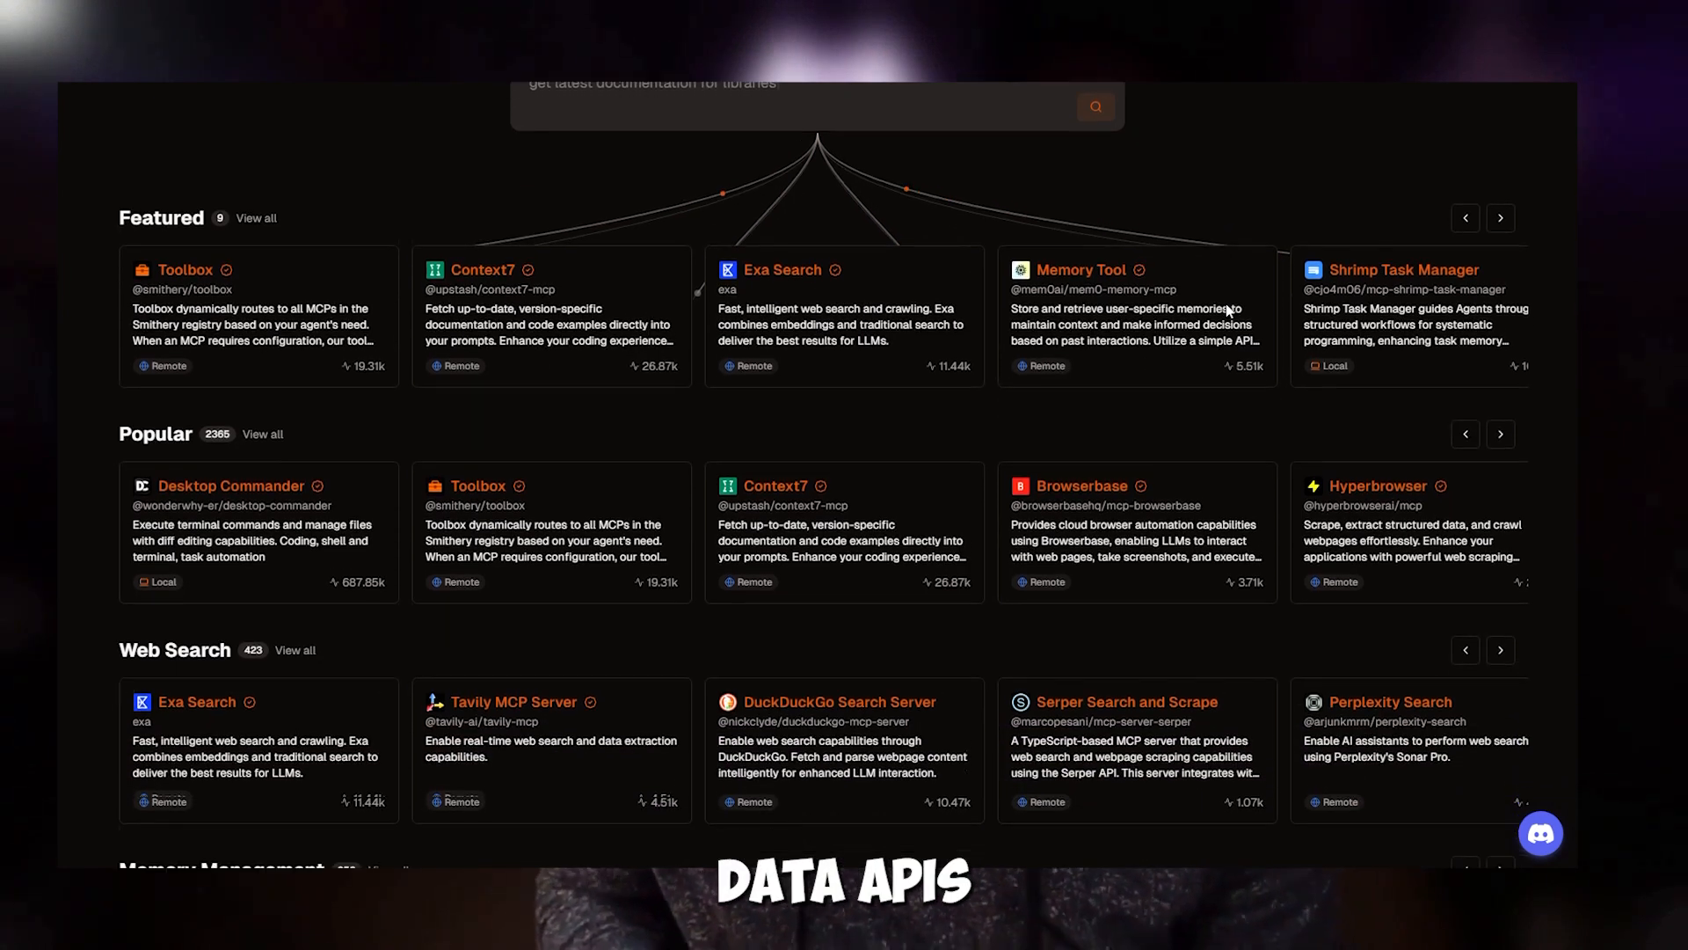
scroll(down, 3)
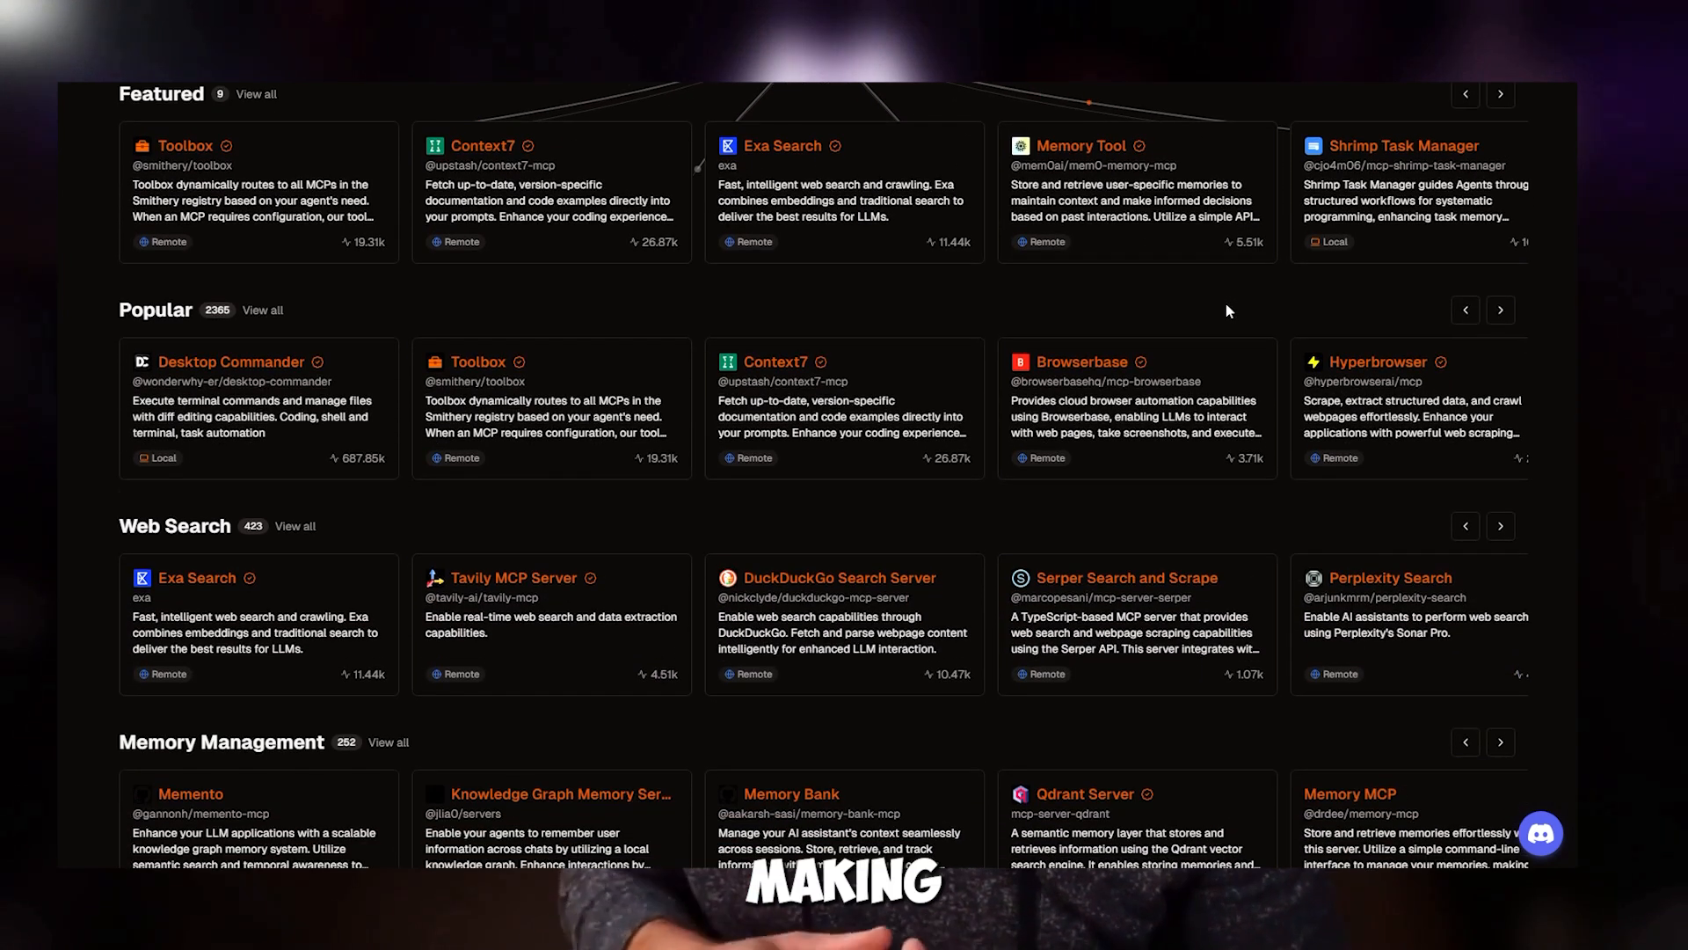
scroll(down, 3)
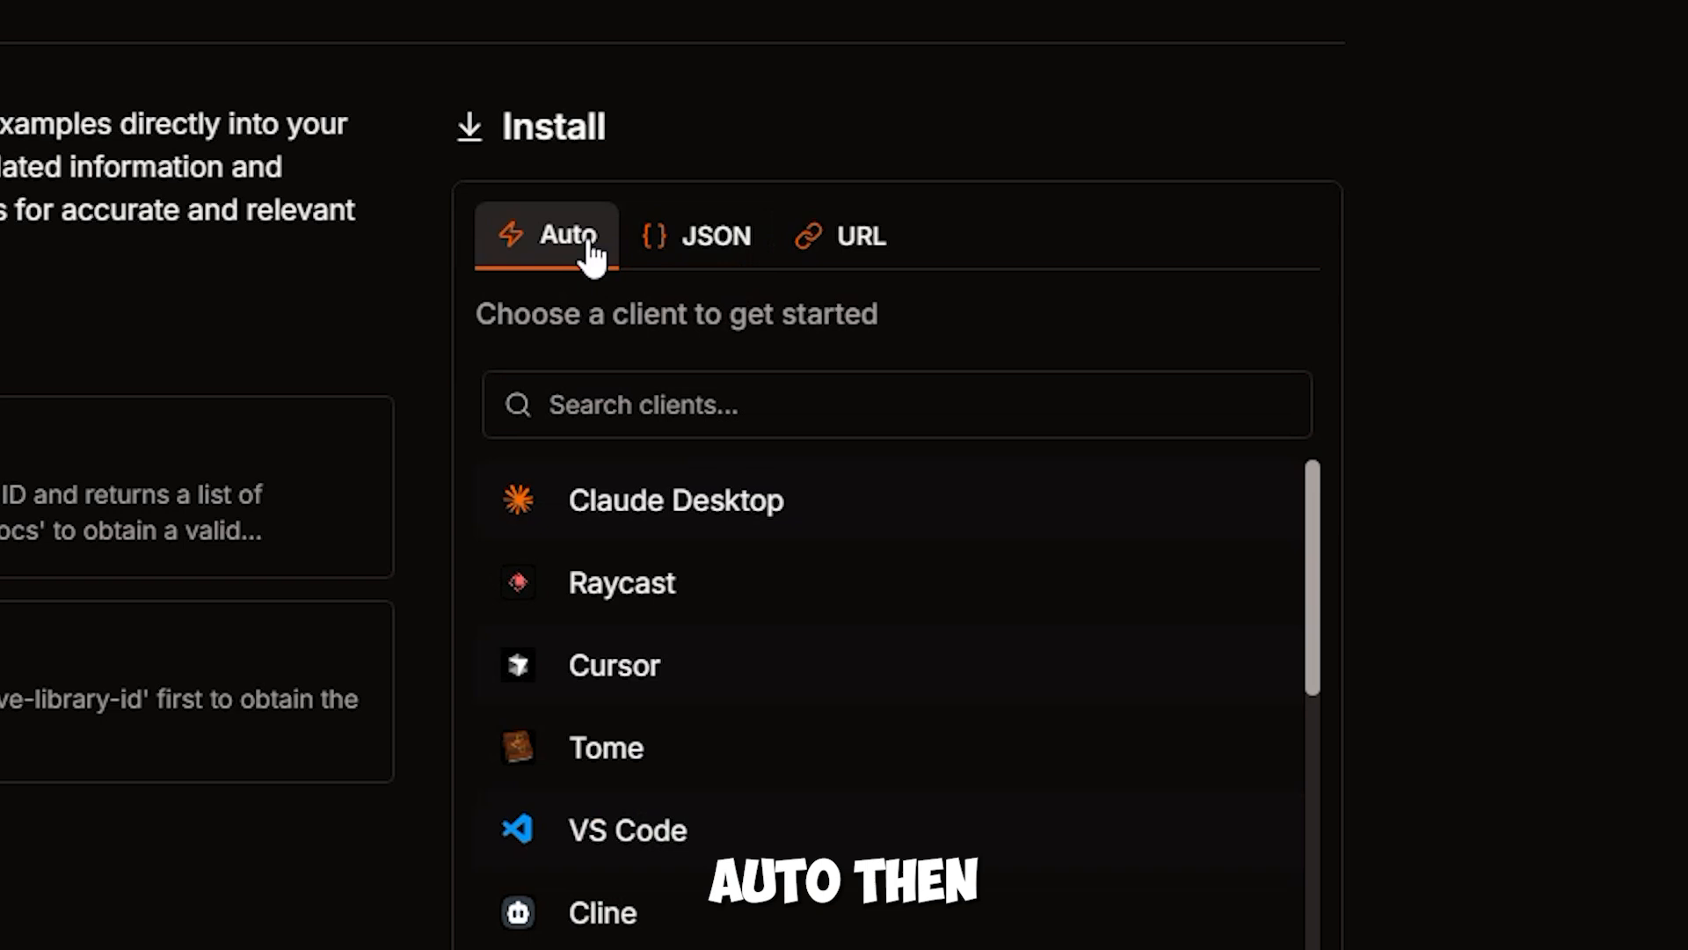
click(614, 665)
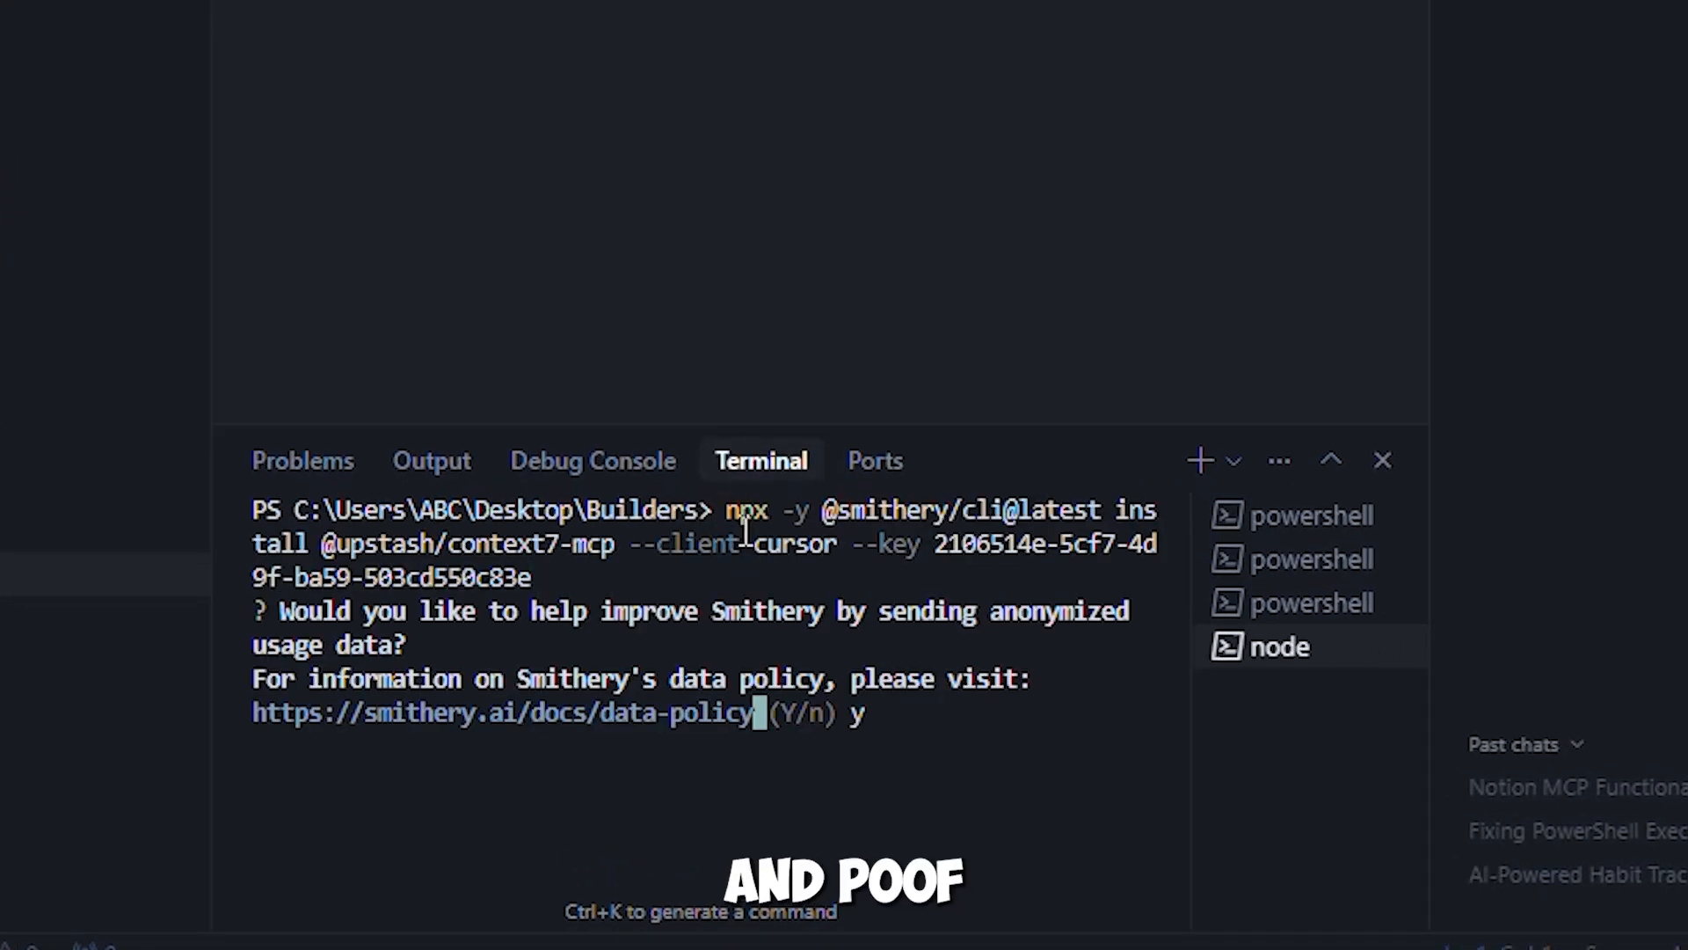
Step: Answer yes to the install prompt, send the Context7 docs request and approve the resolve-library-id and get-library-docs tool calls
key(Return)
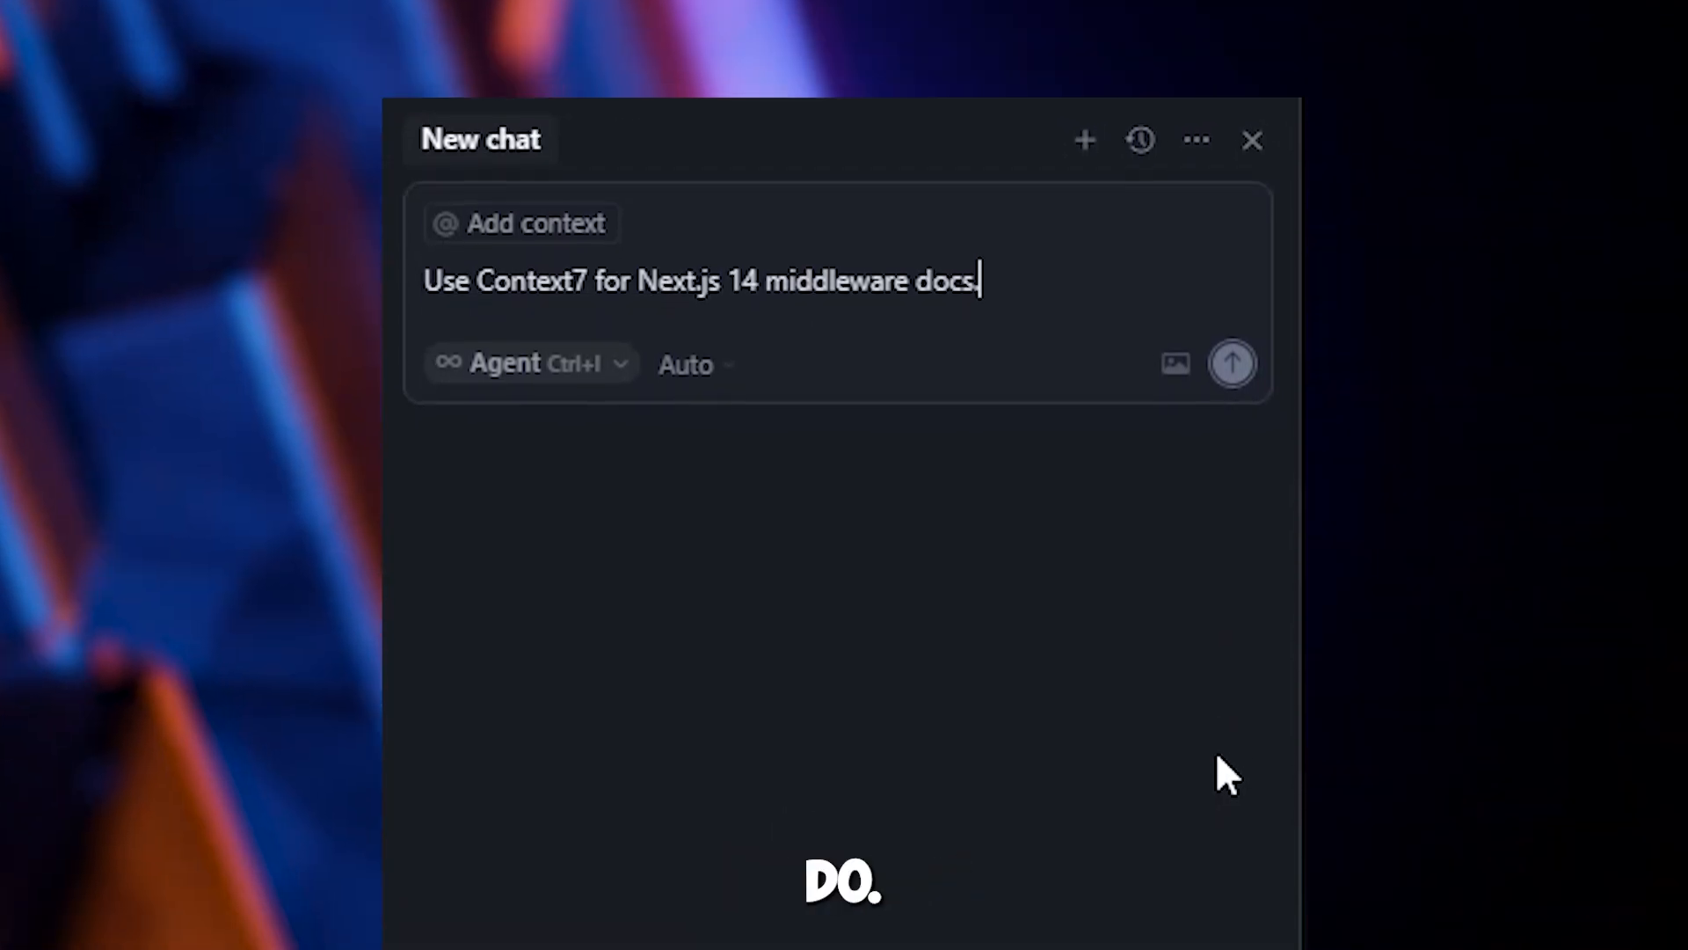
click(1231, 362)
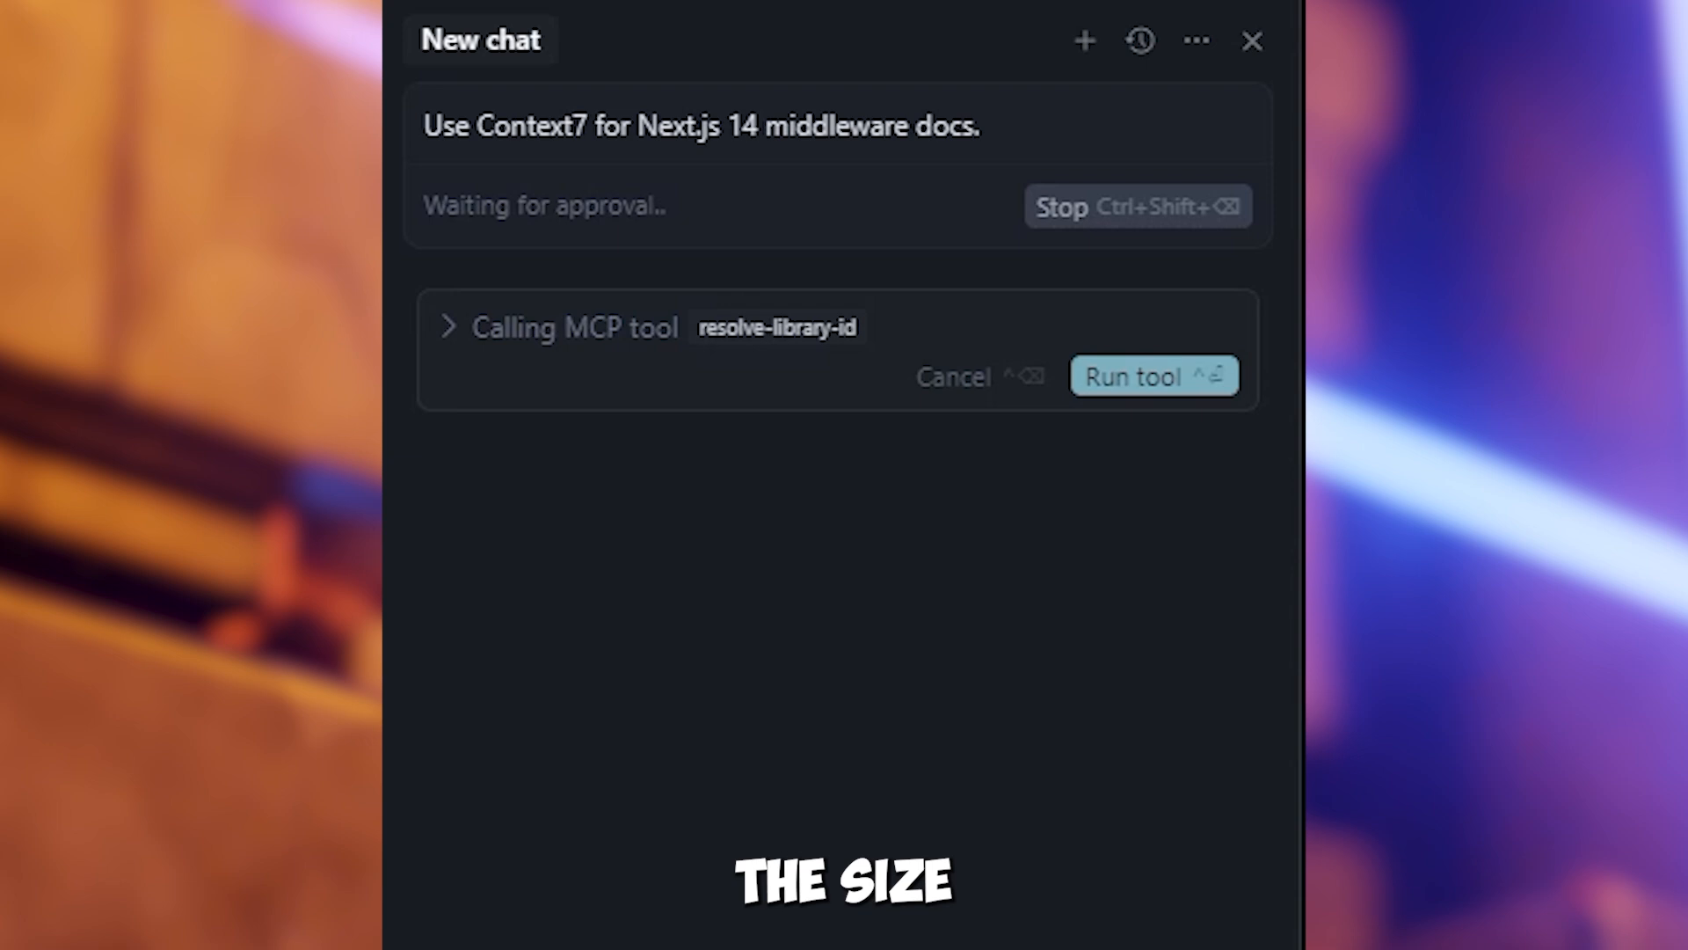
click(1152, 375)
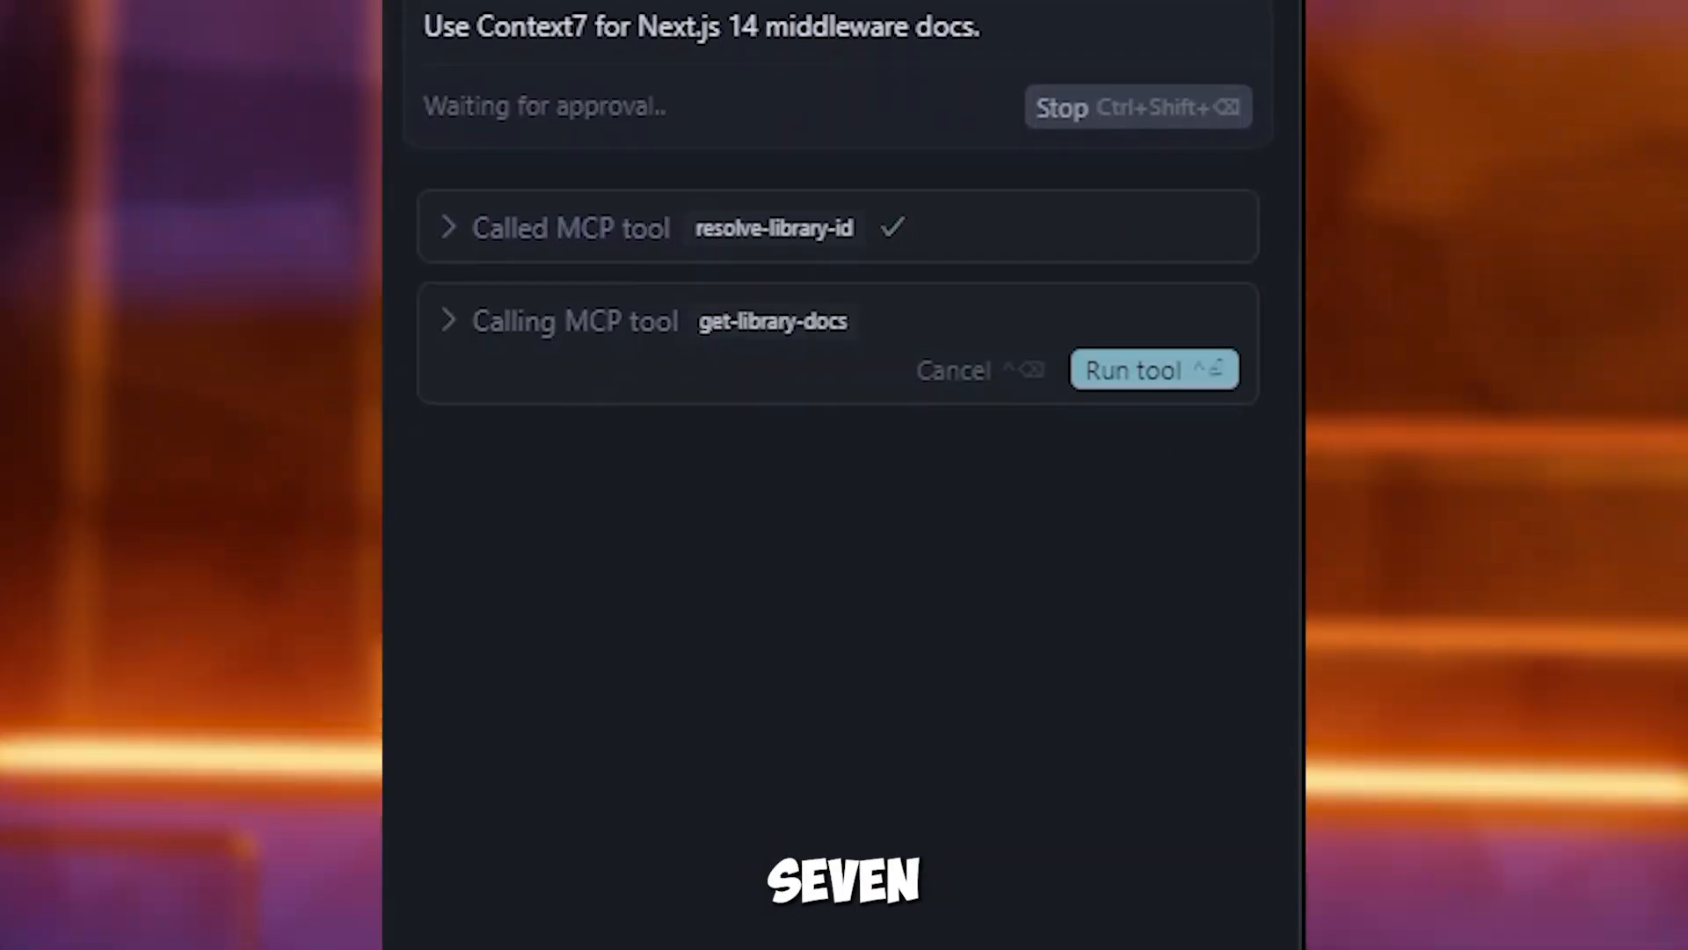
click(1151, 369)
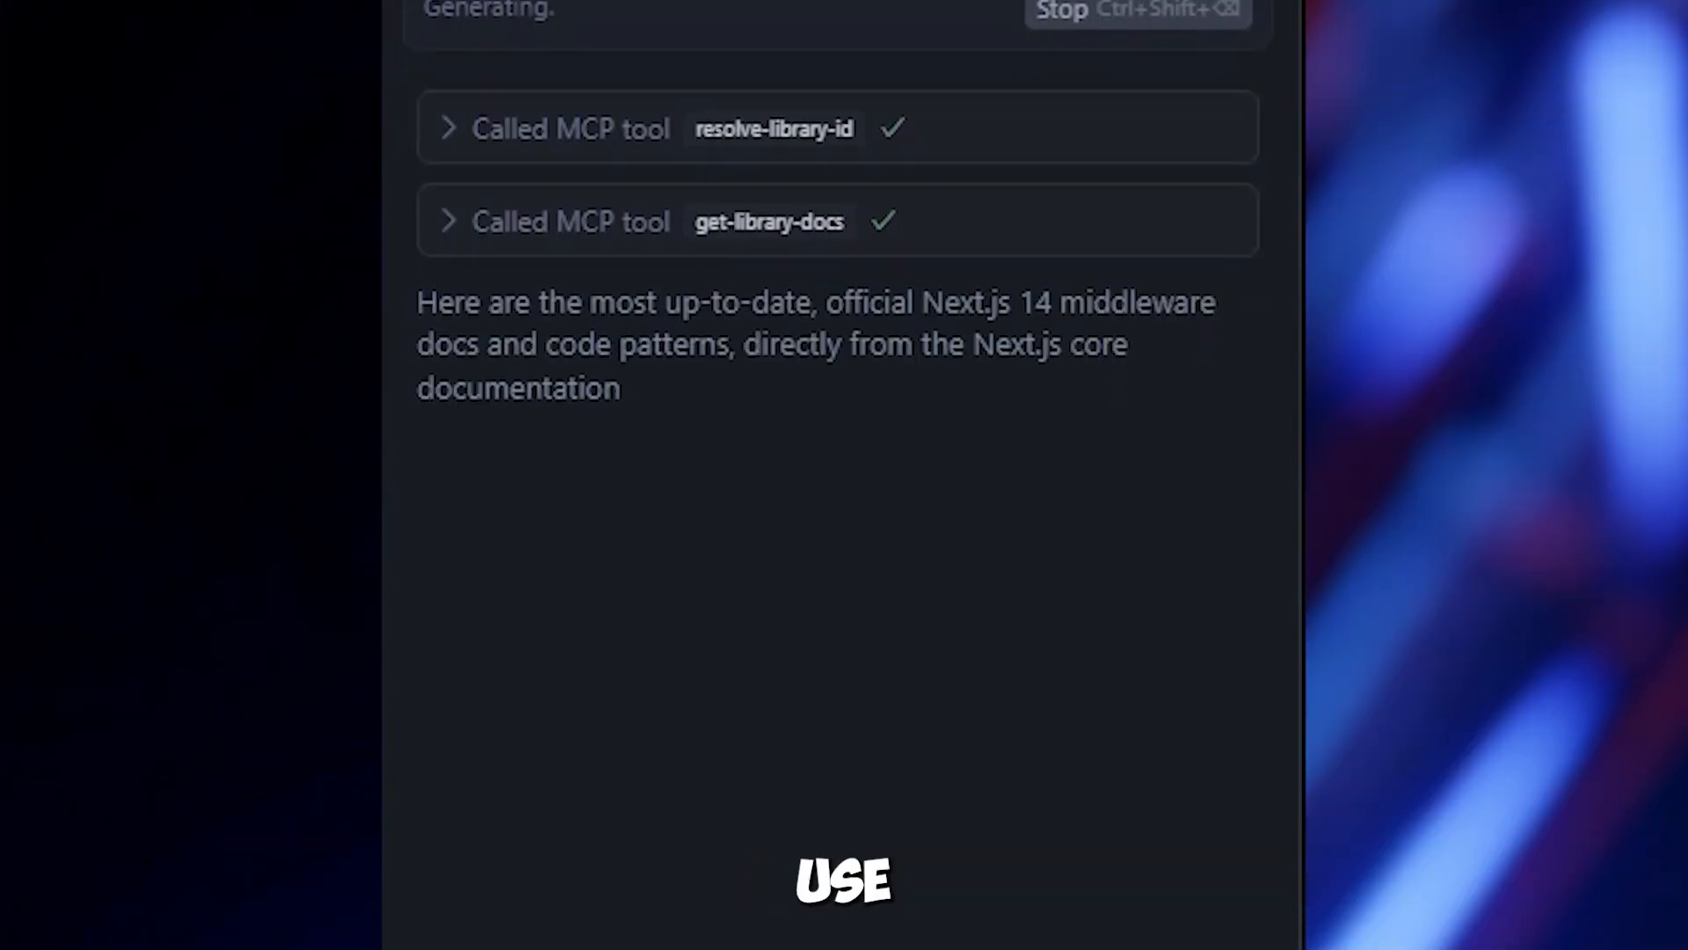
Step: Review the agent's Next.js middleware documentation answer and code examples
scroll(down, 3)
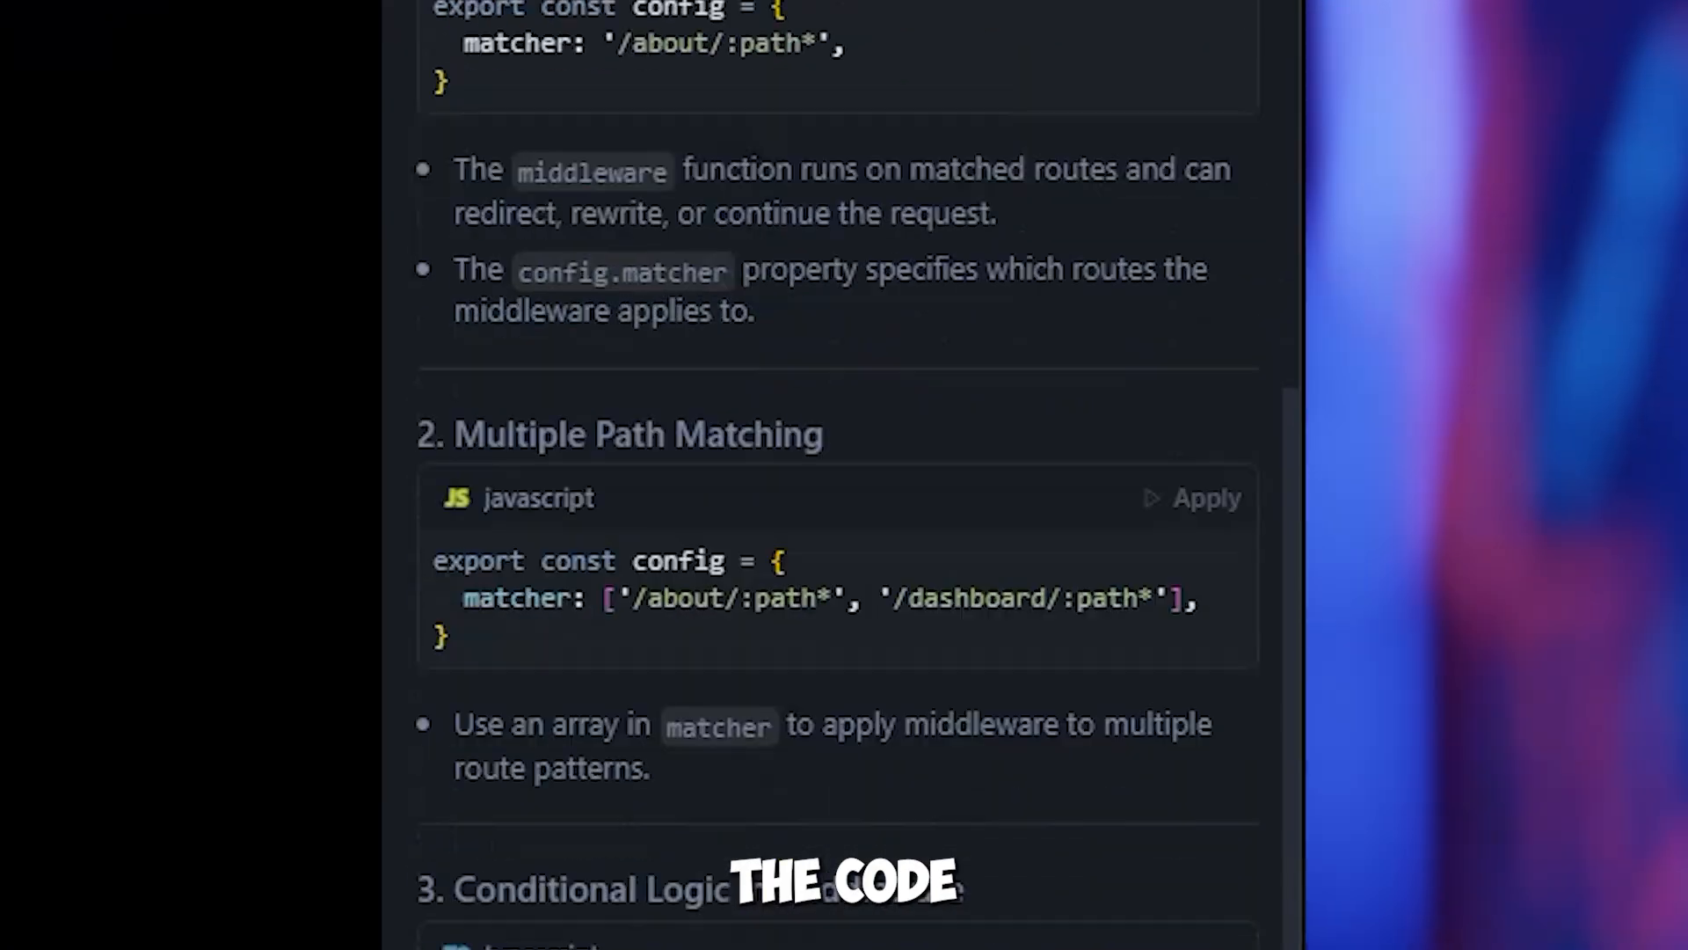
scroll(down, 3)
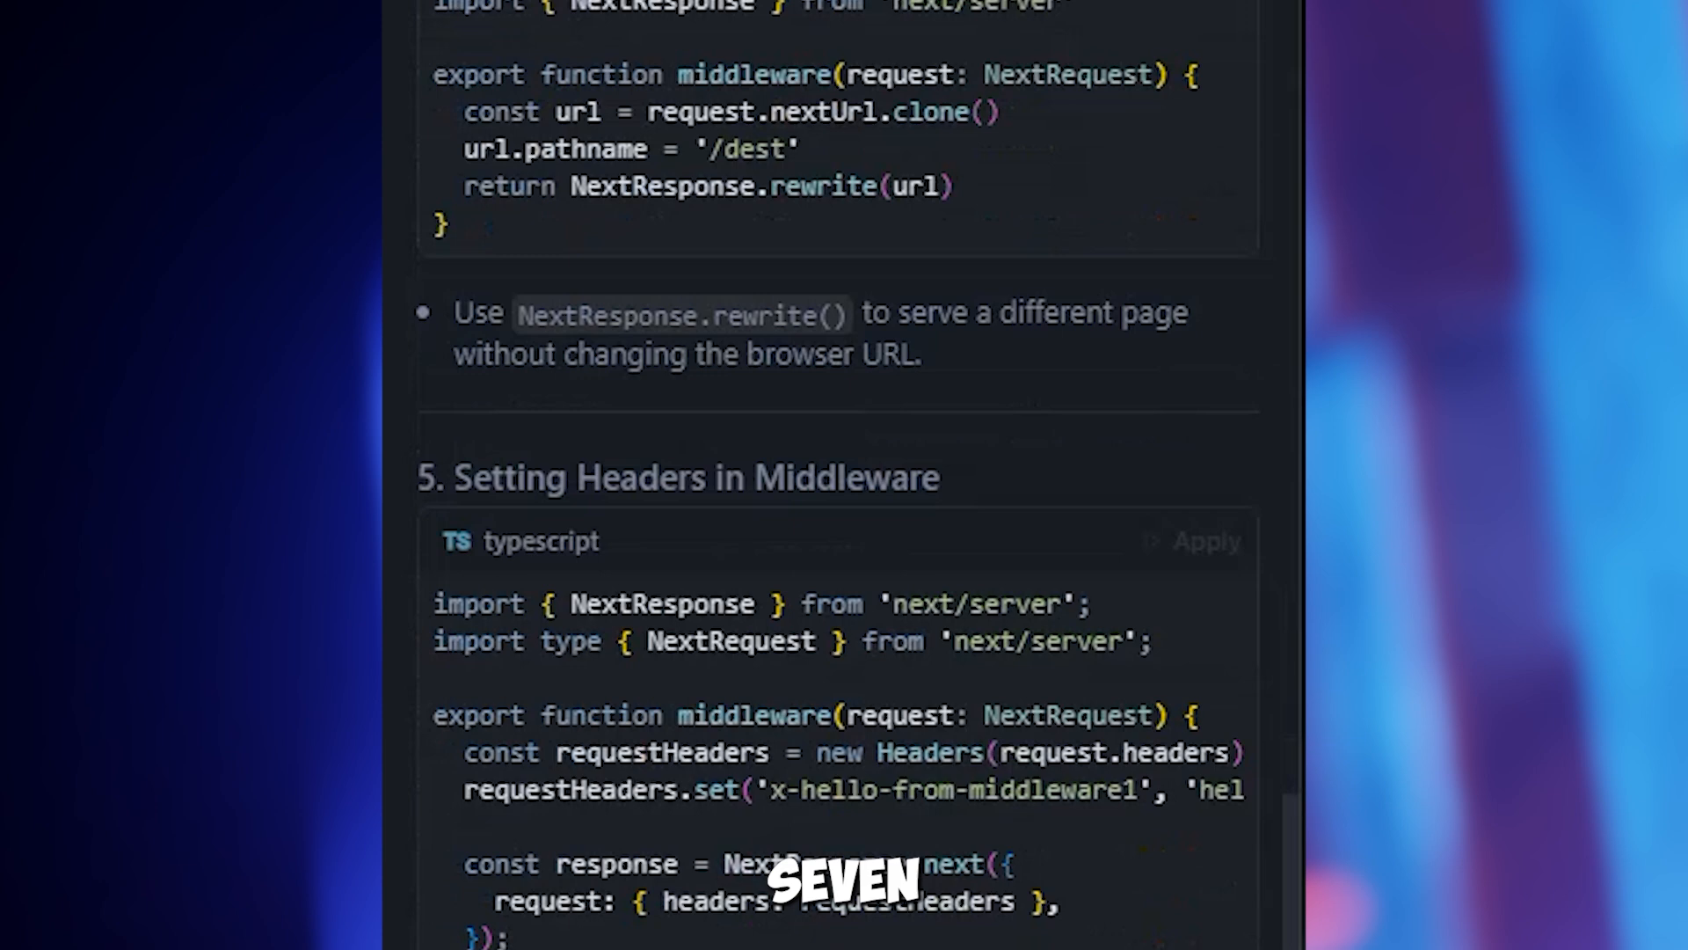
scroll(down, 3)
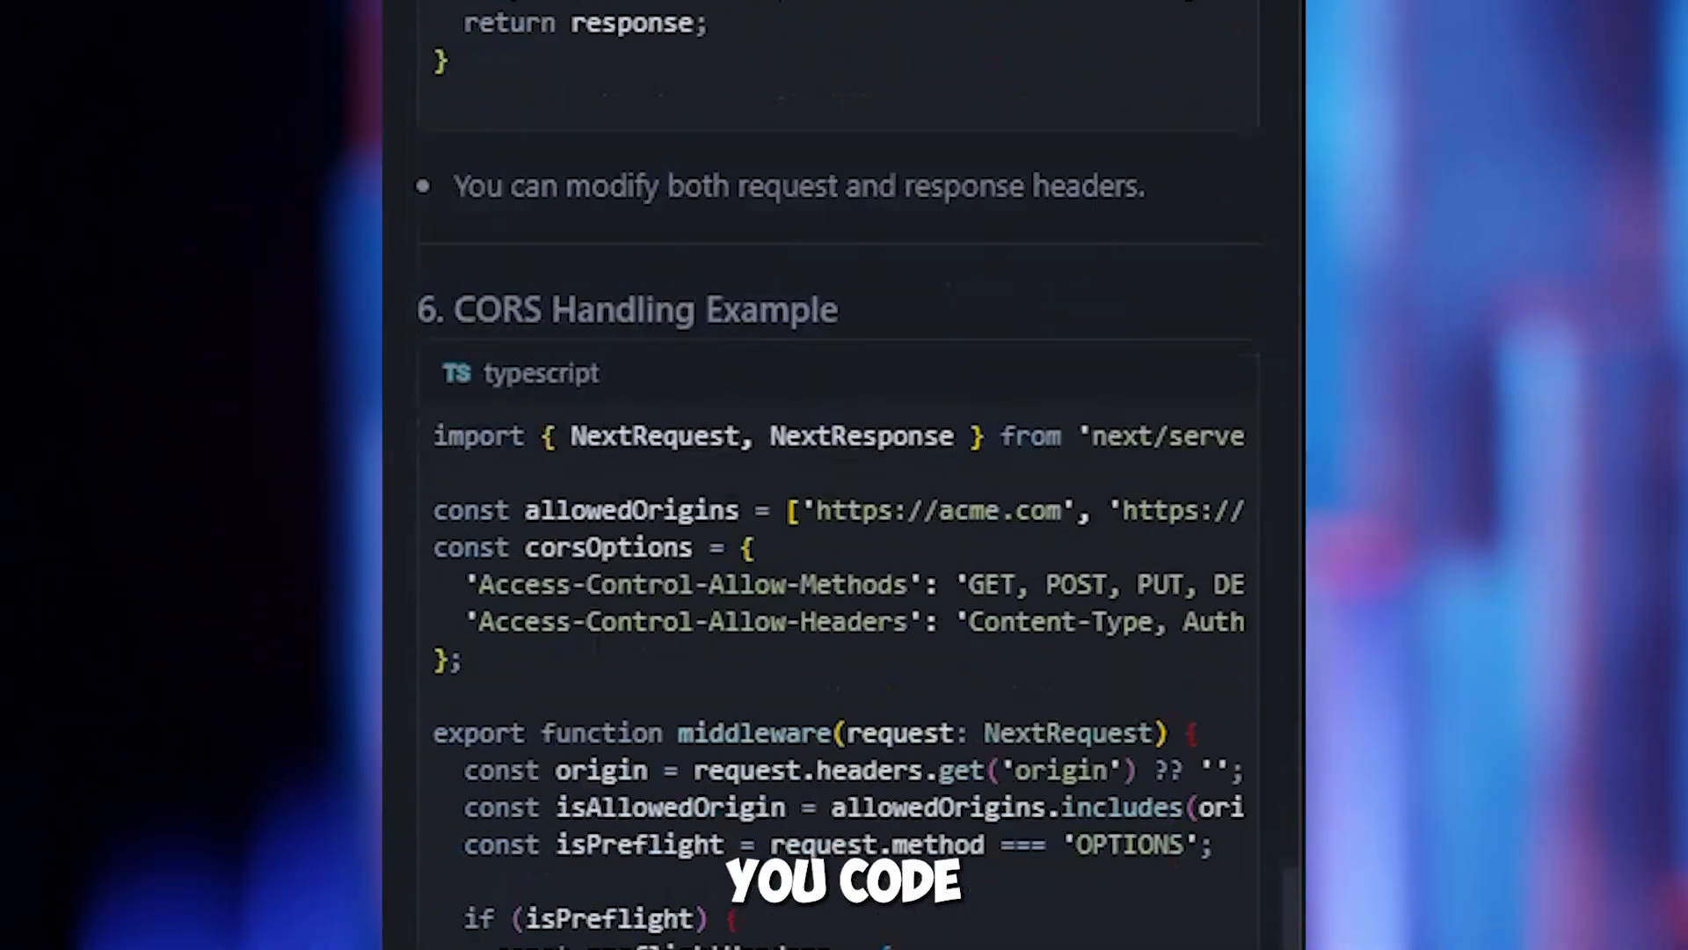
scroll(down, 3)
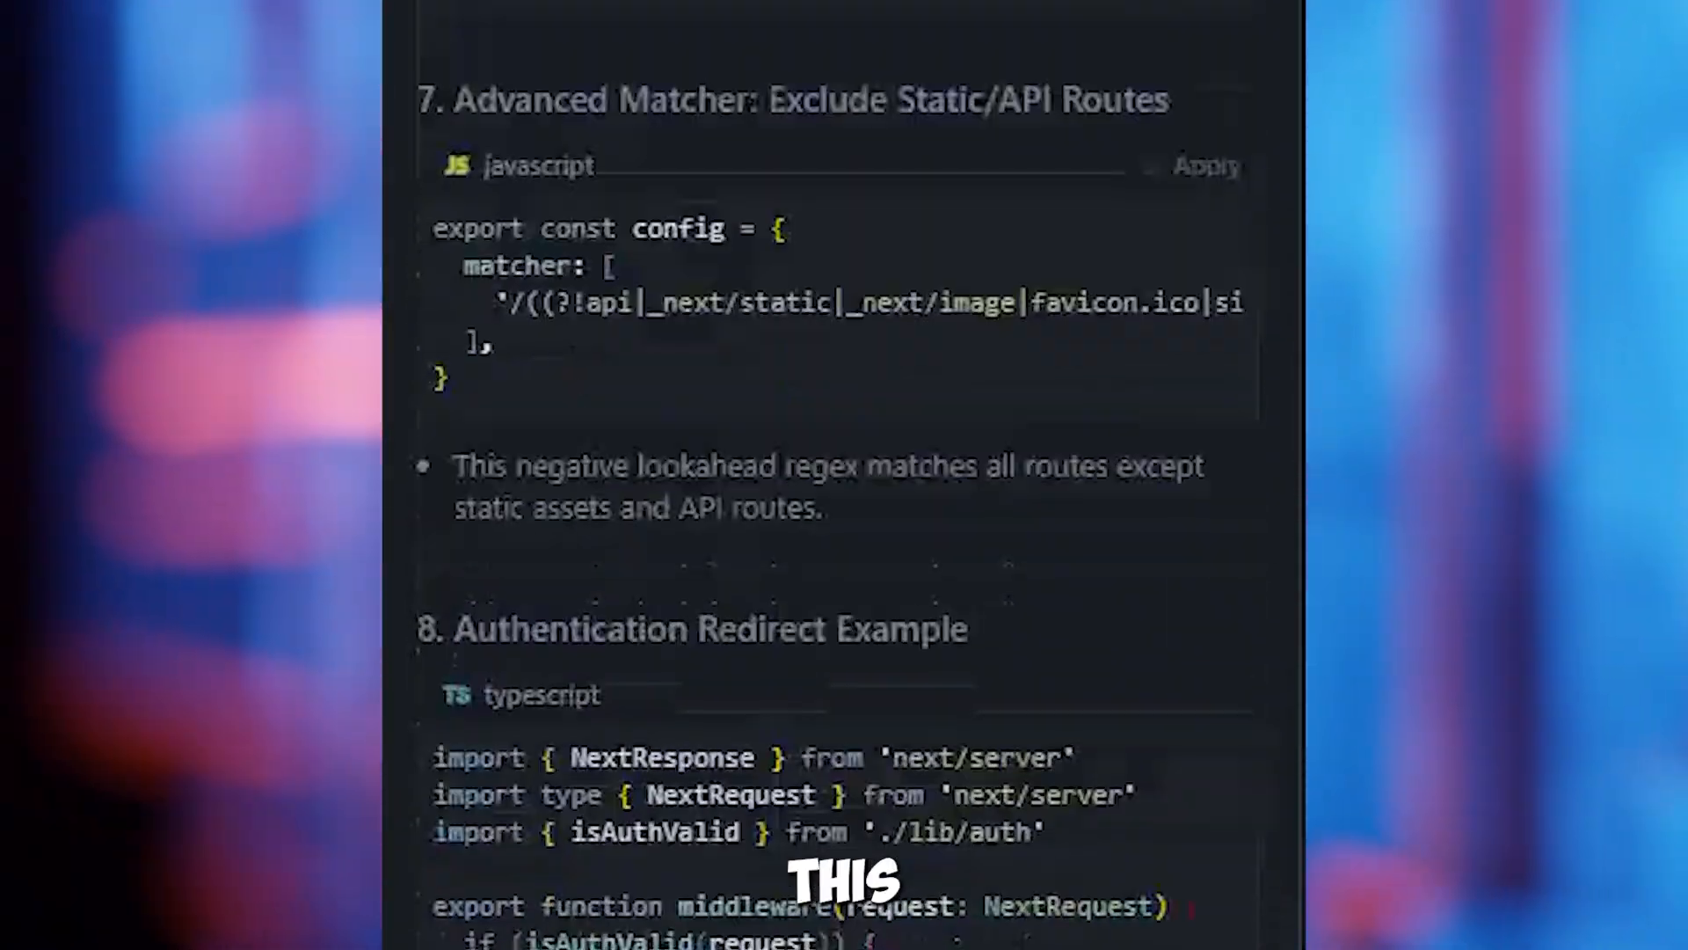
scroll(down, 3)
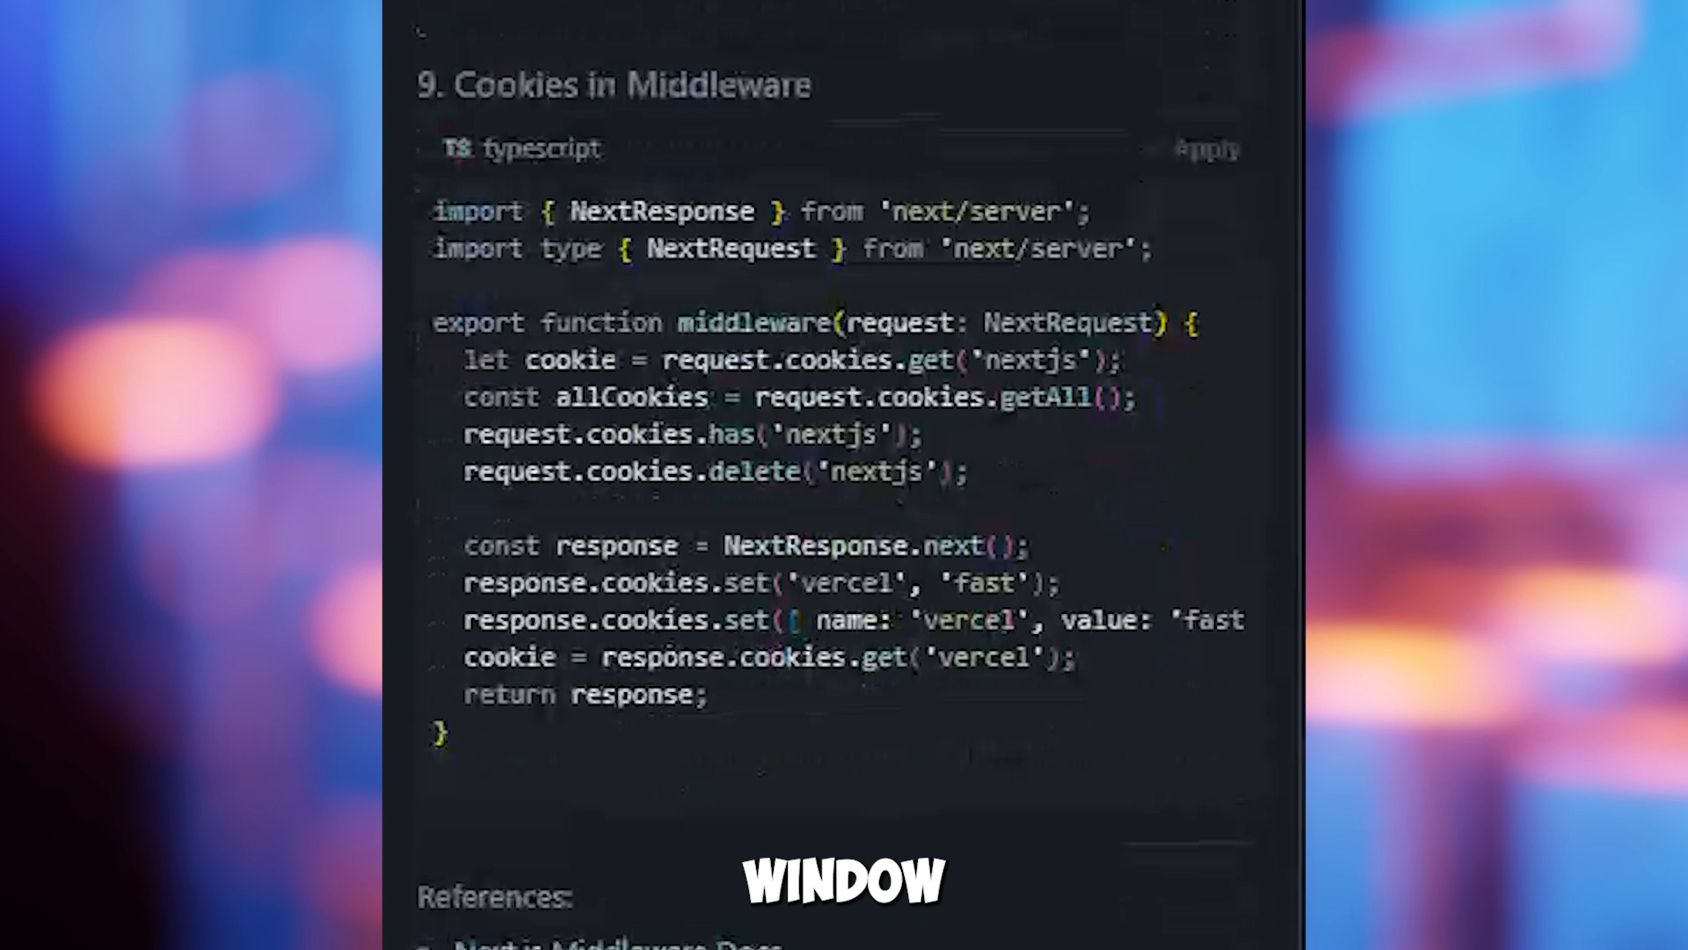
scroll(down, 3)
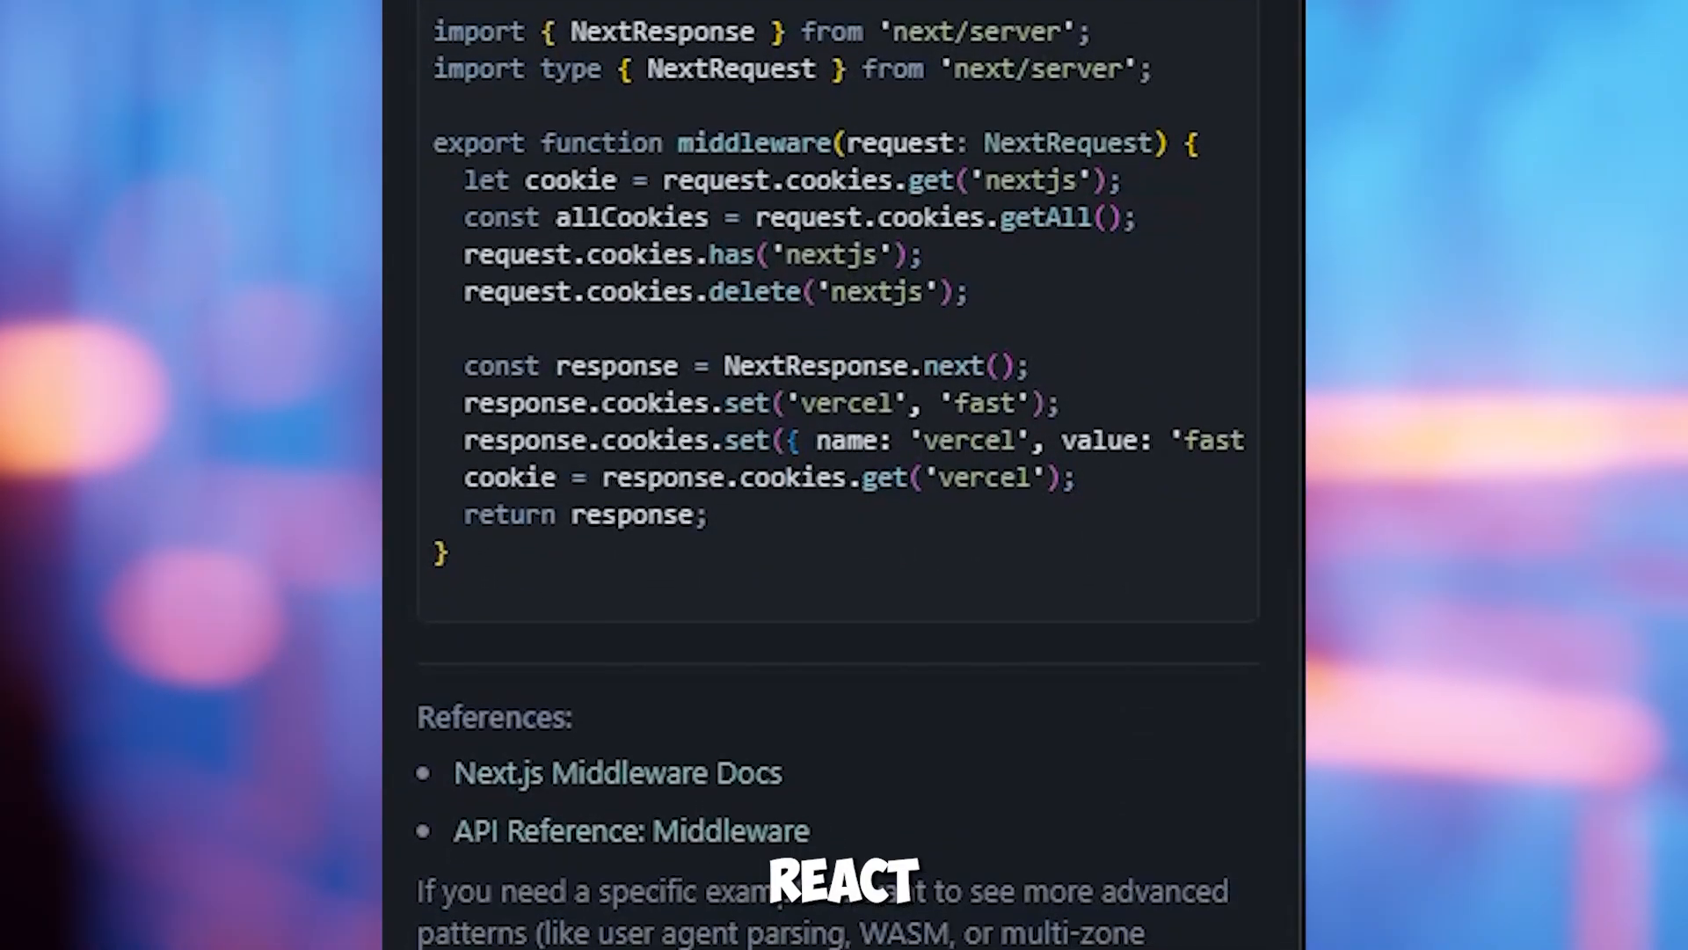
scroll(down, 3)
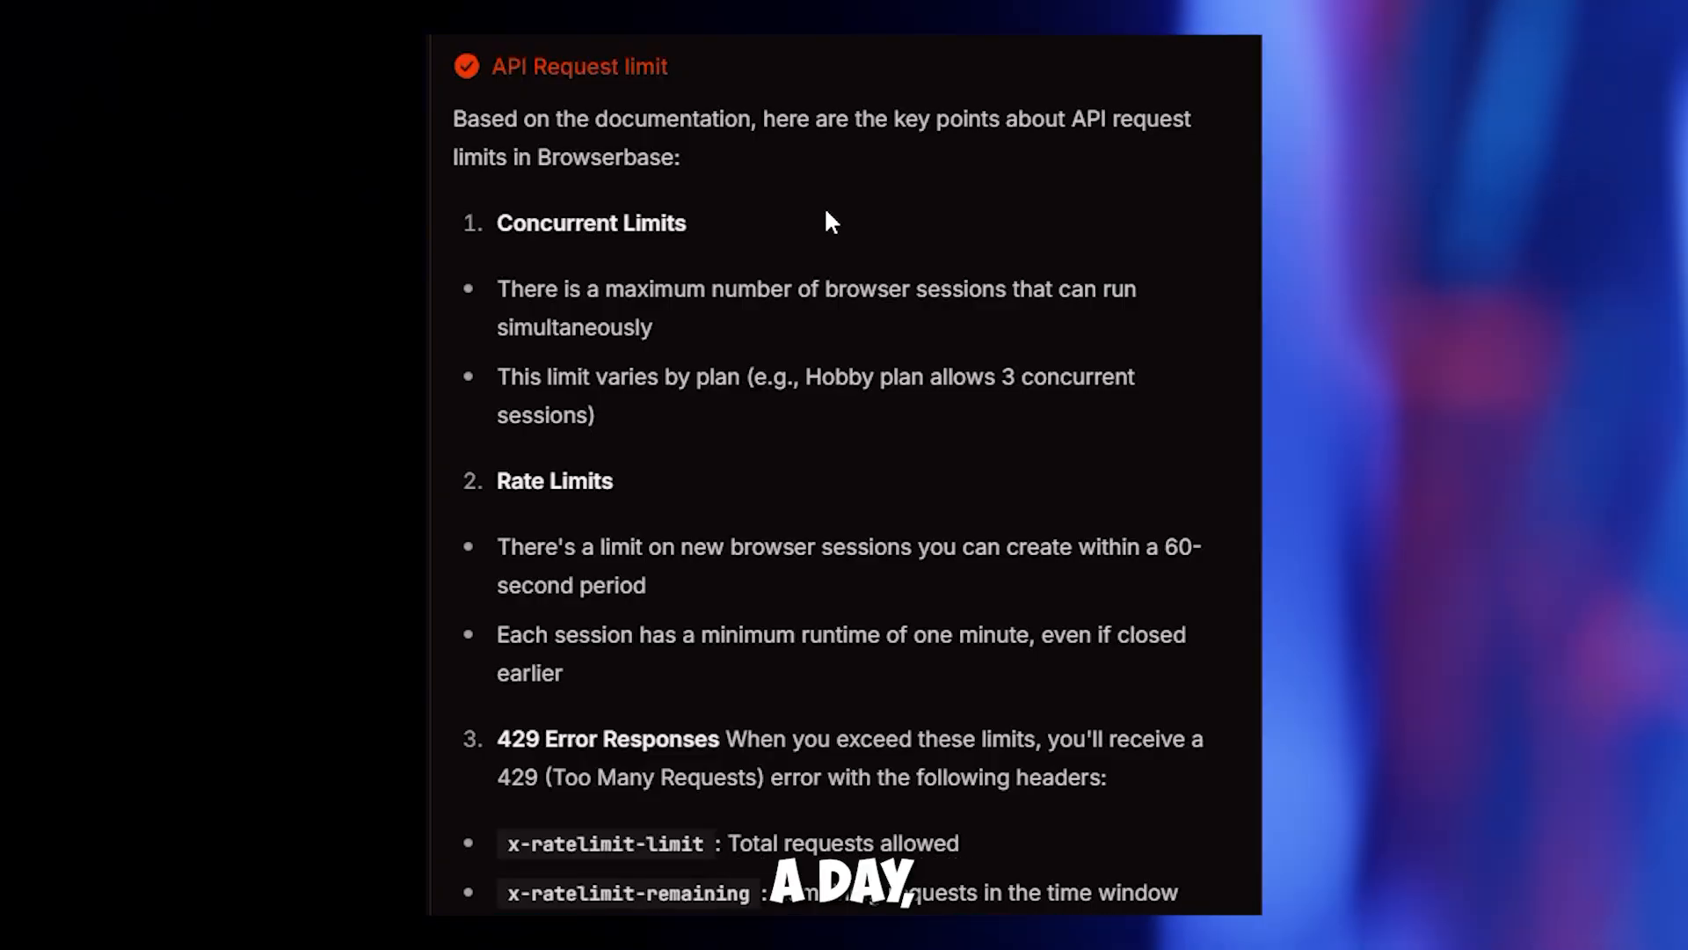
scroll(down, 3)
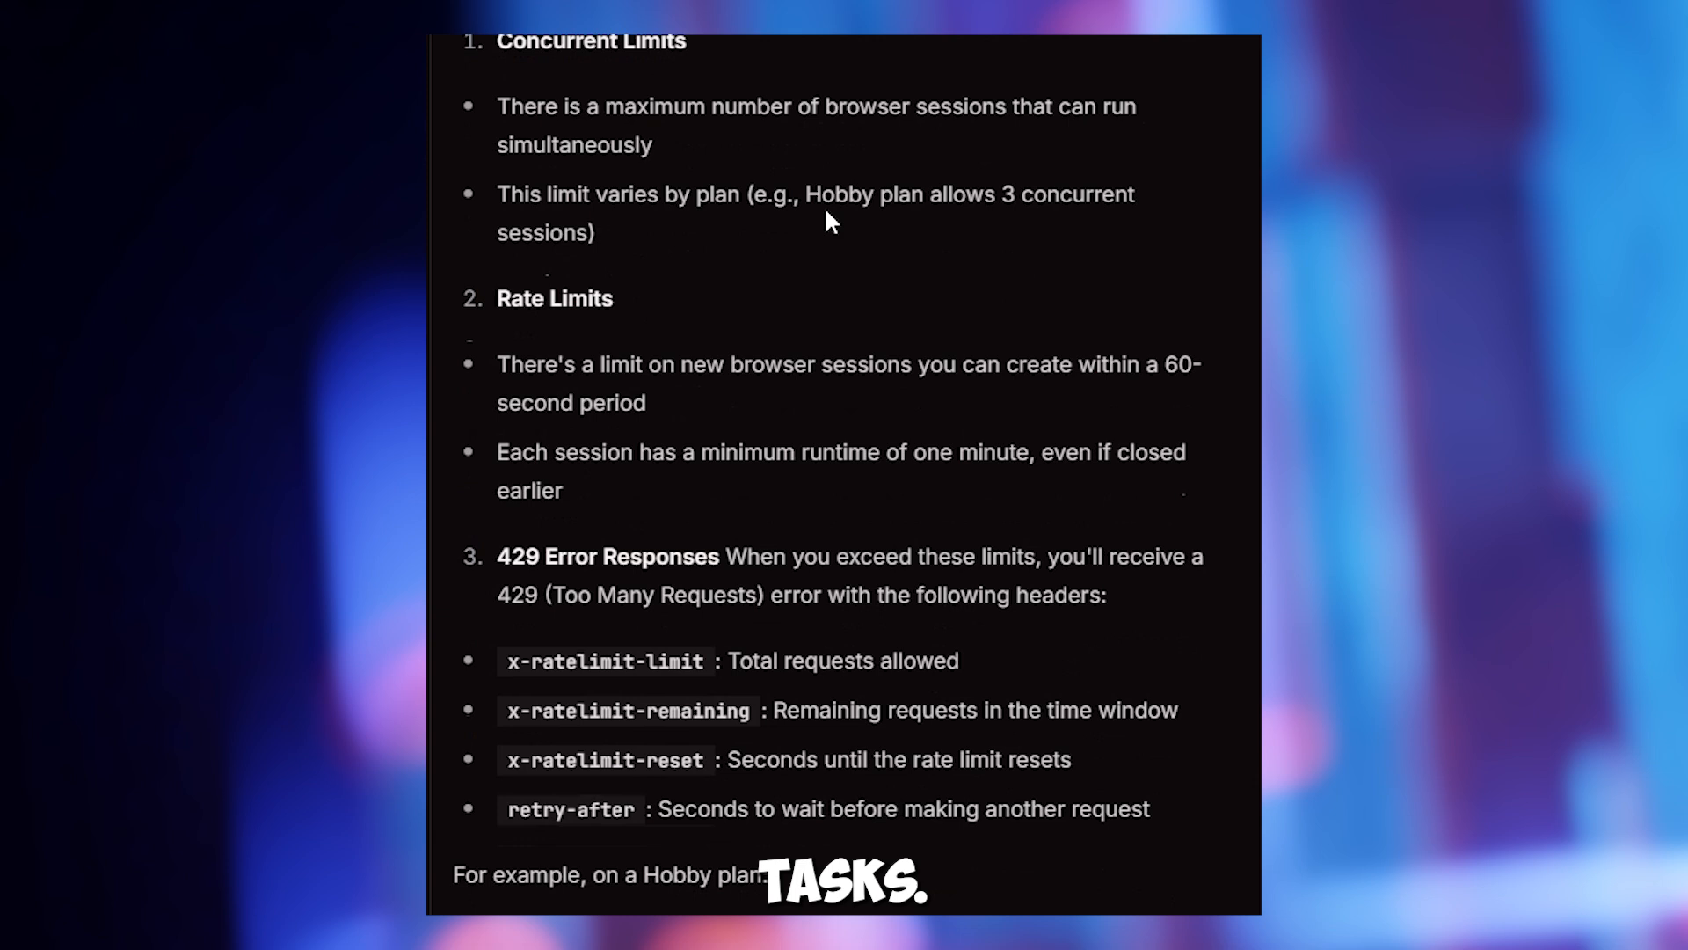
scroll(down, 3)
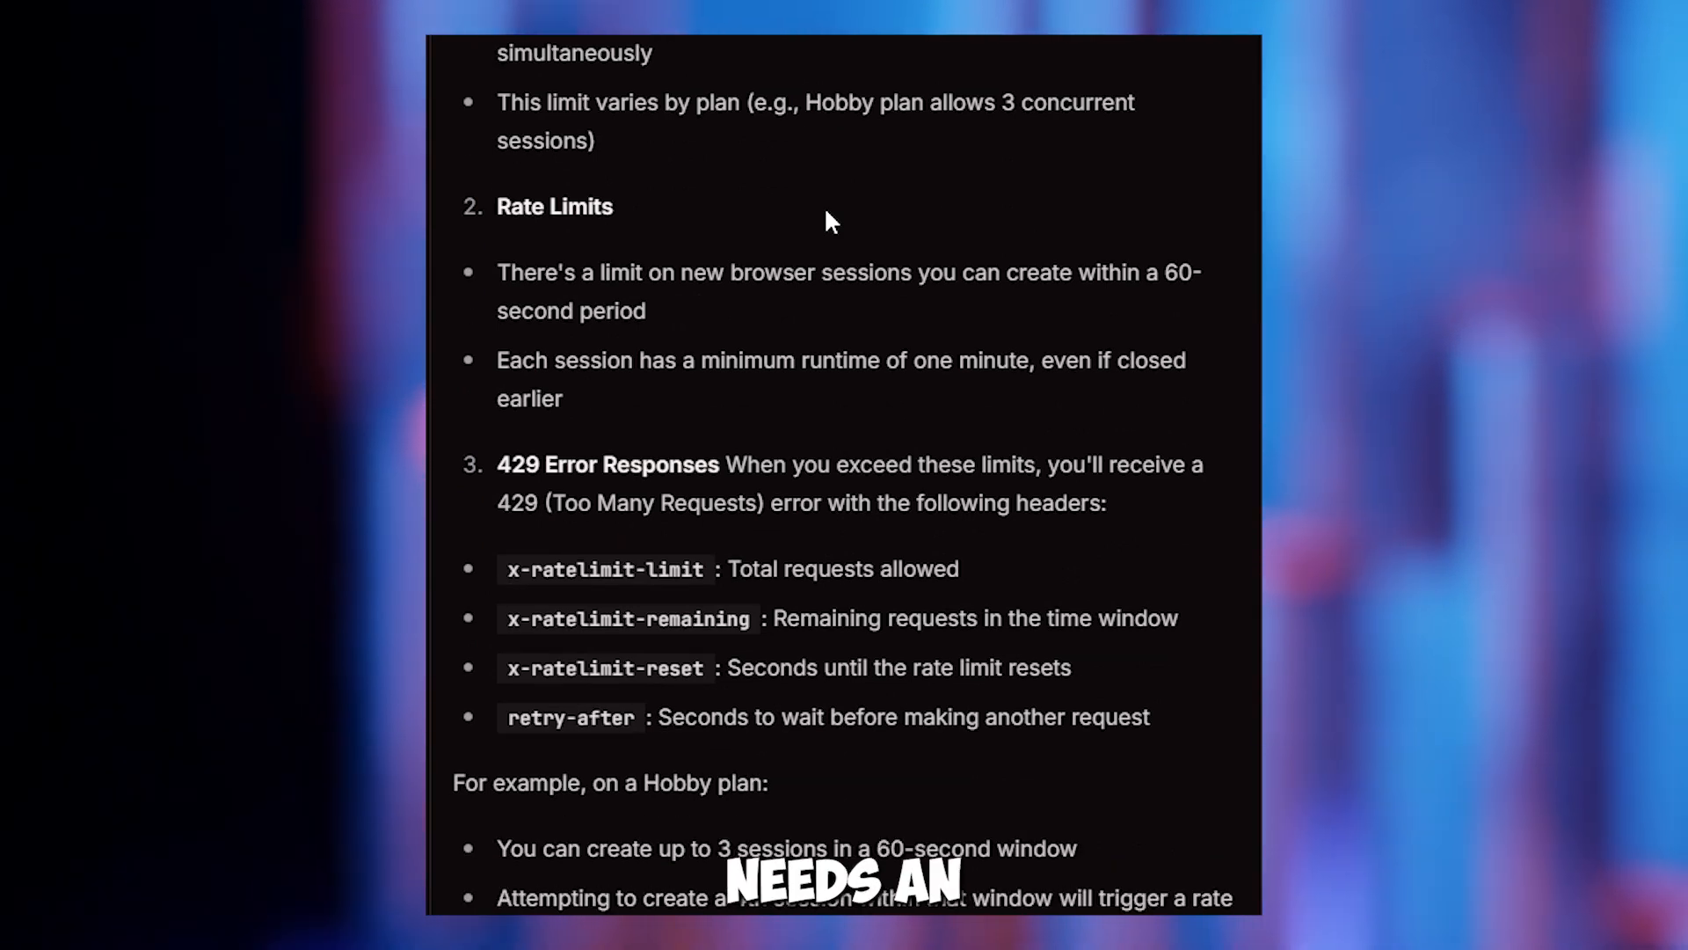
scroll(down, 3)
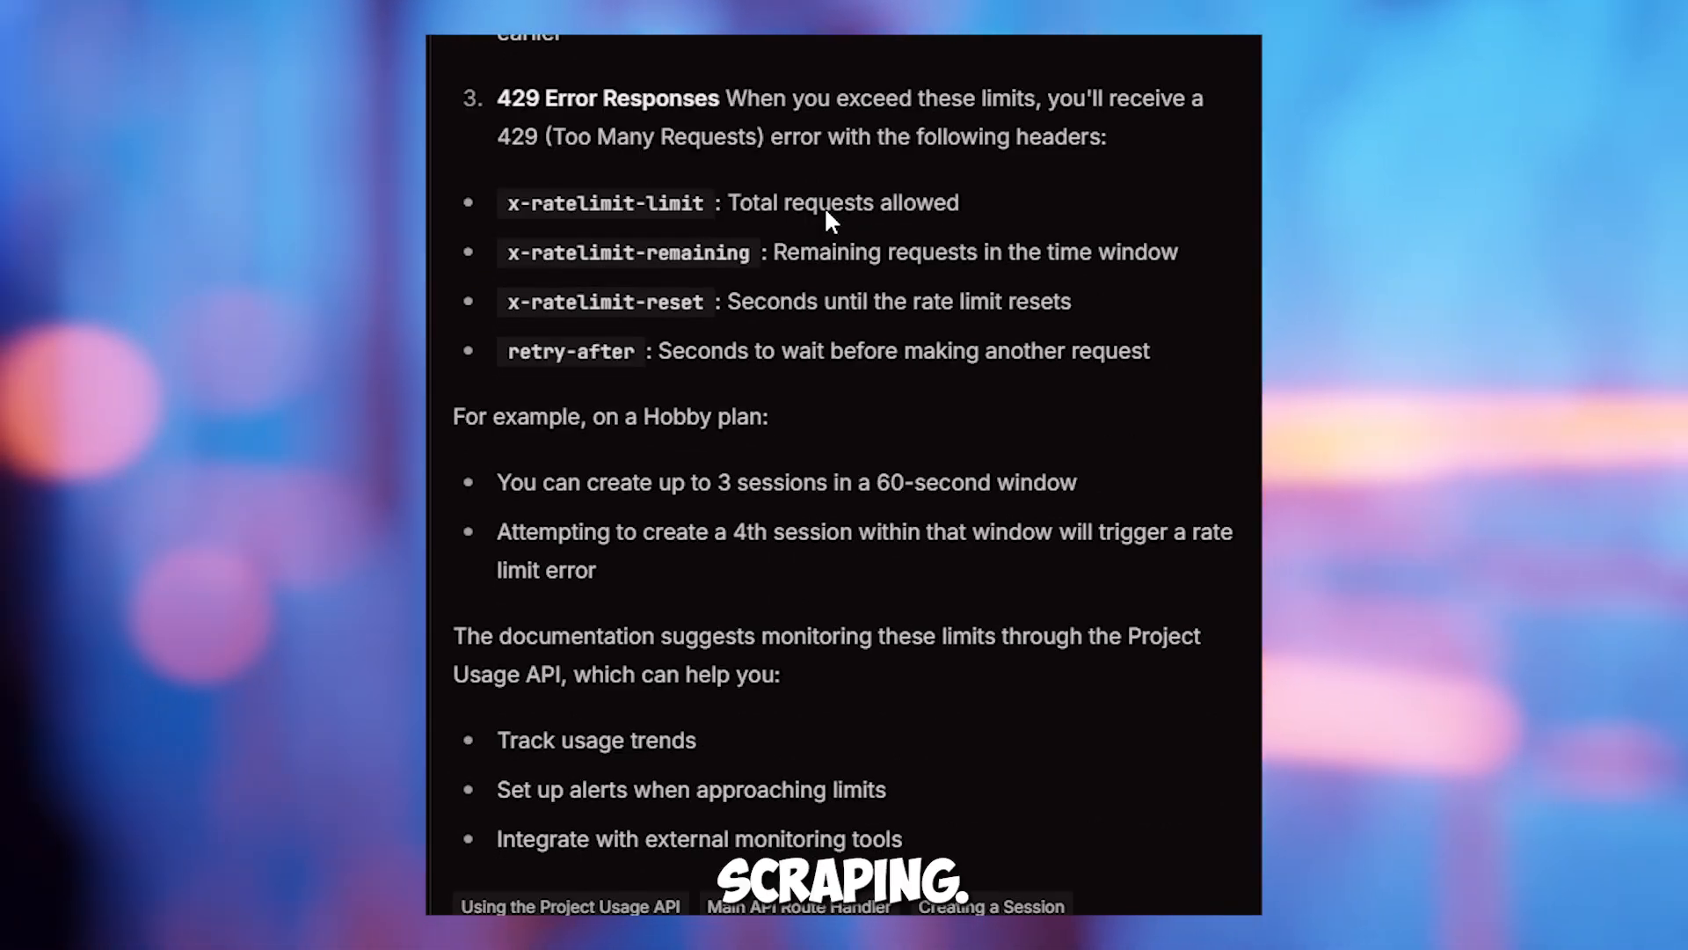
scroll(down, 3)
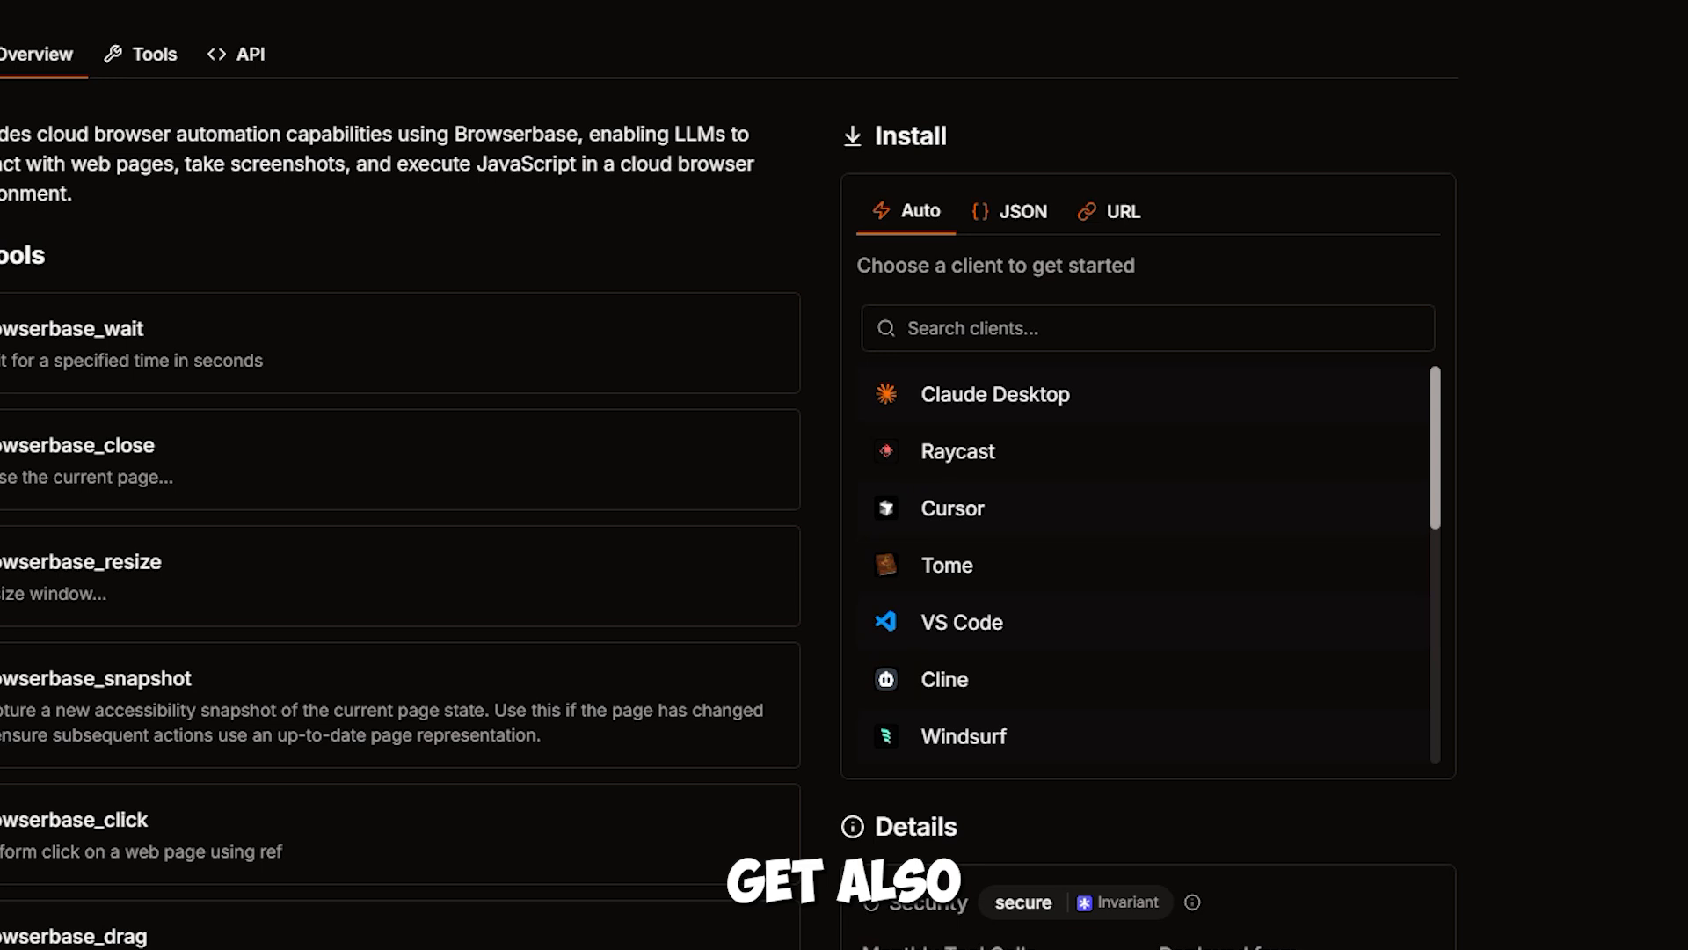
mouse_move(951, 506)
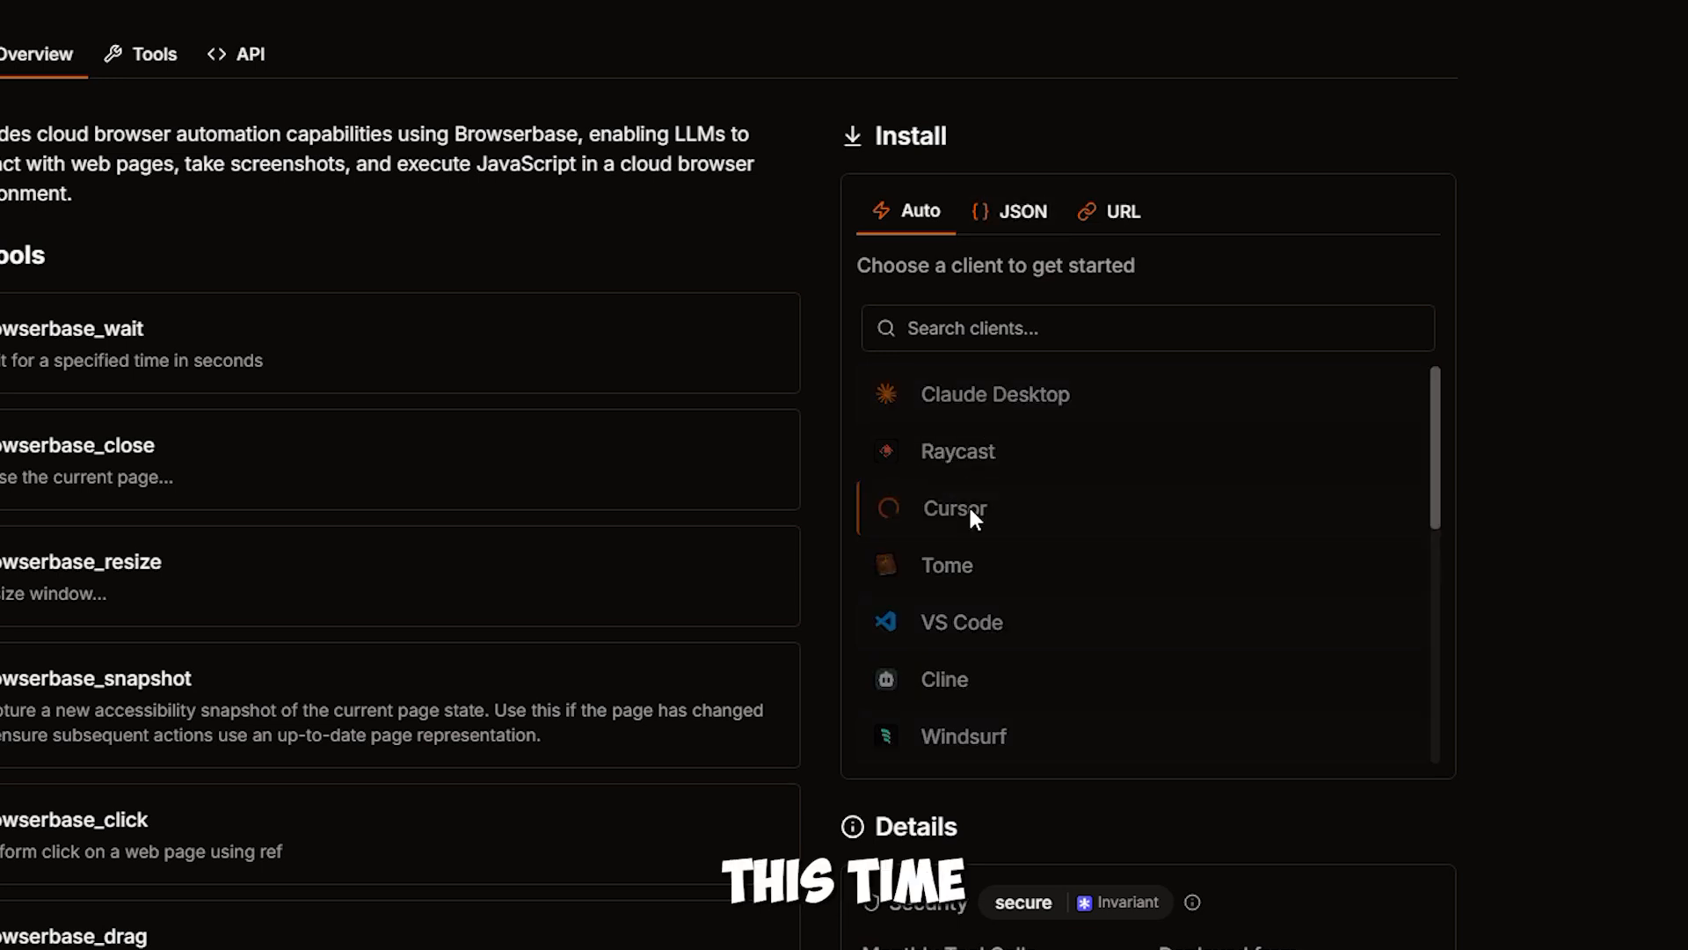
Step: Choose Cursor as the Browserbase install target and copy the generated npx command
click(953, 506)
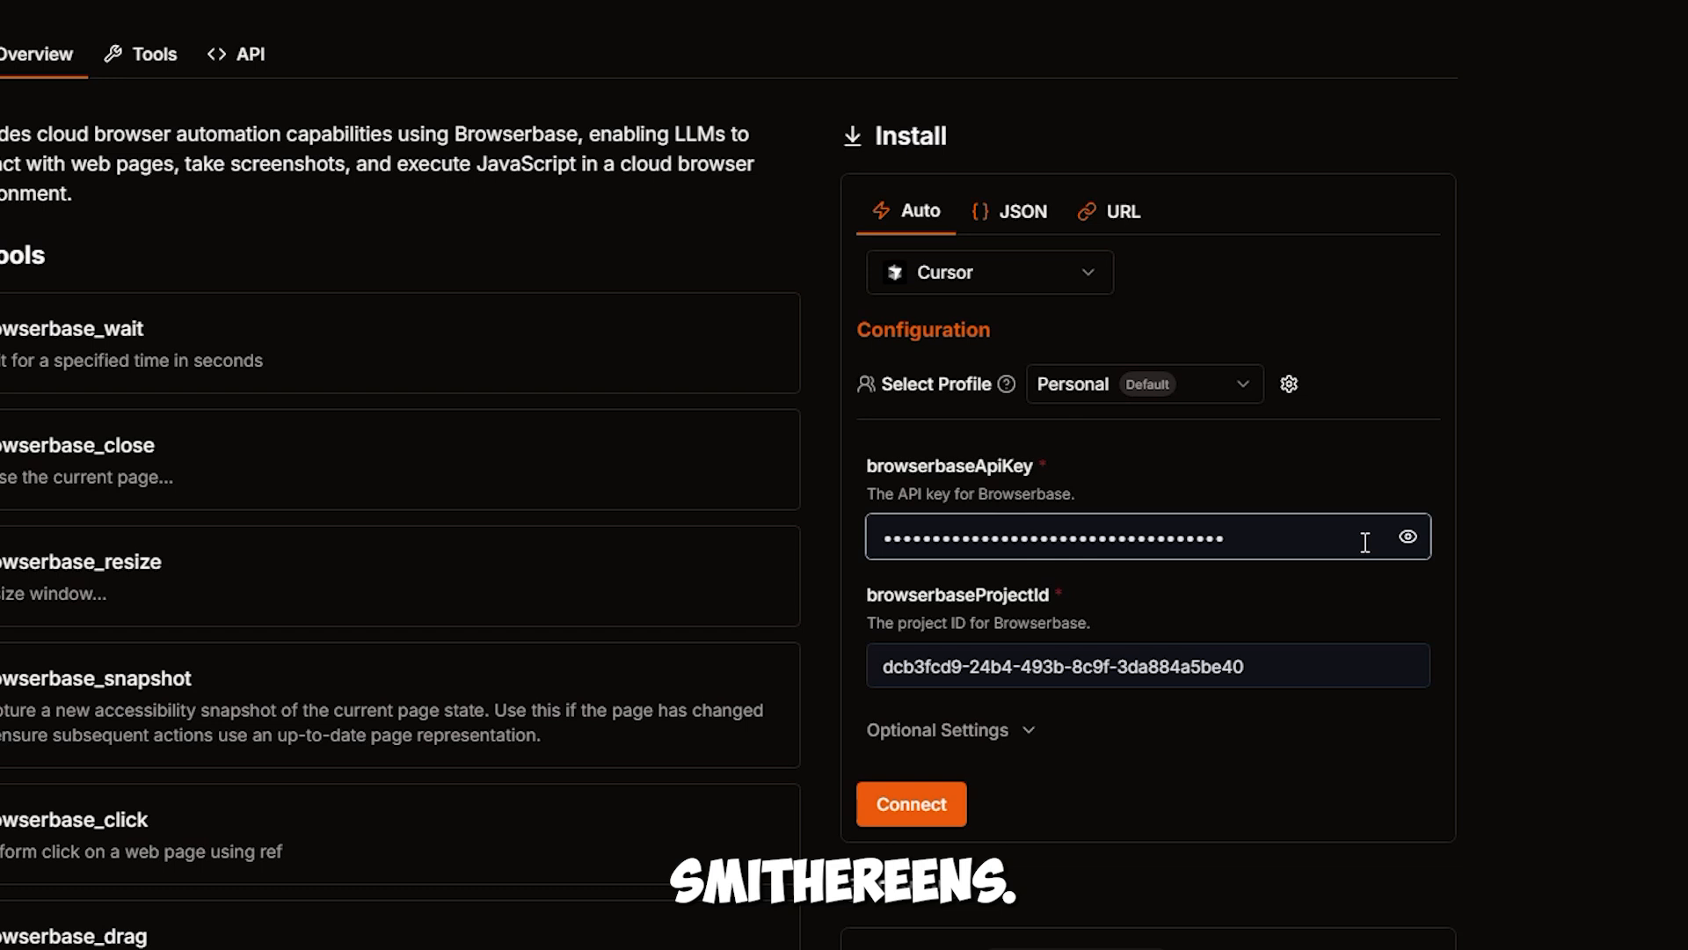
click(909, 804)
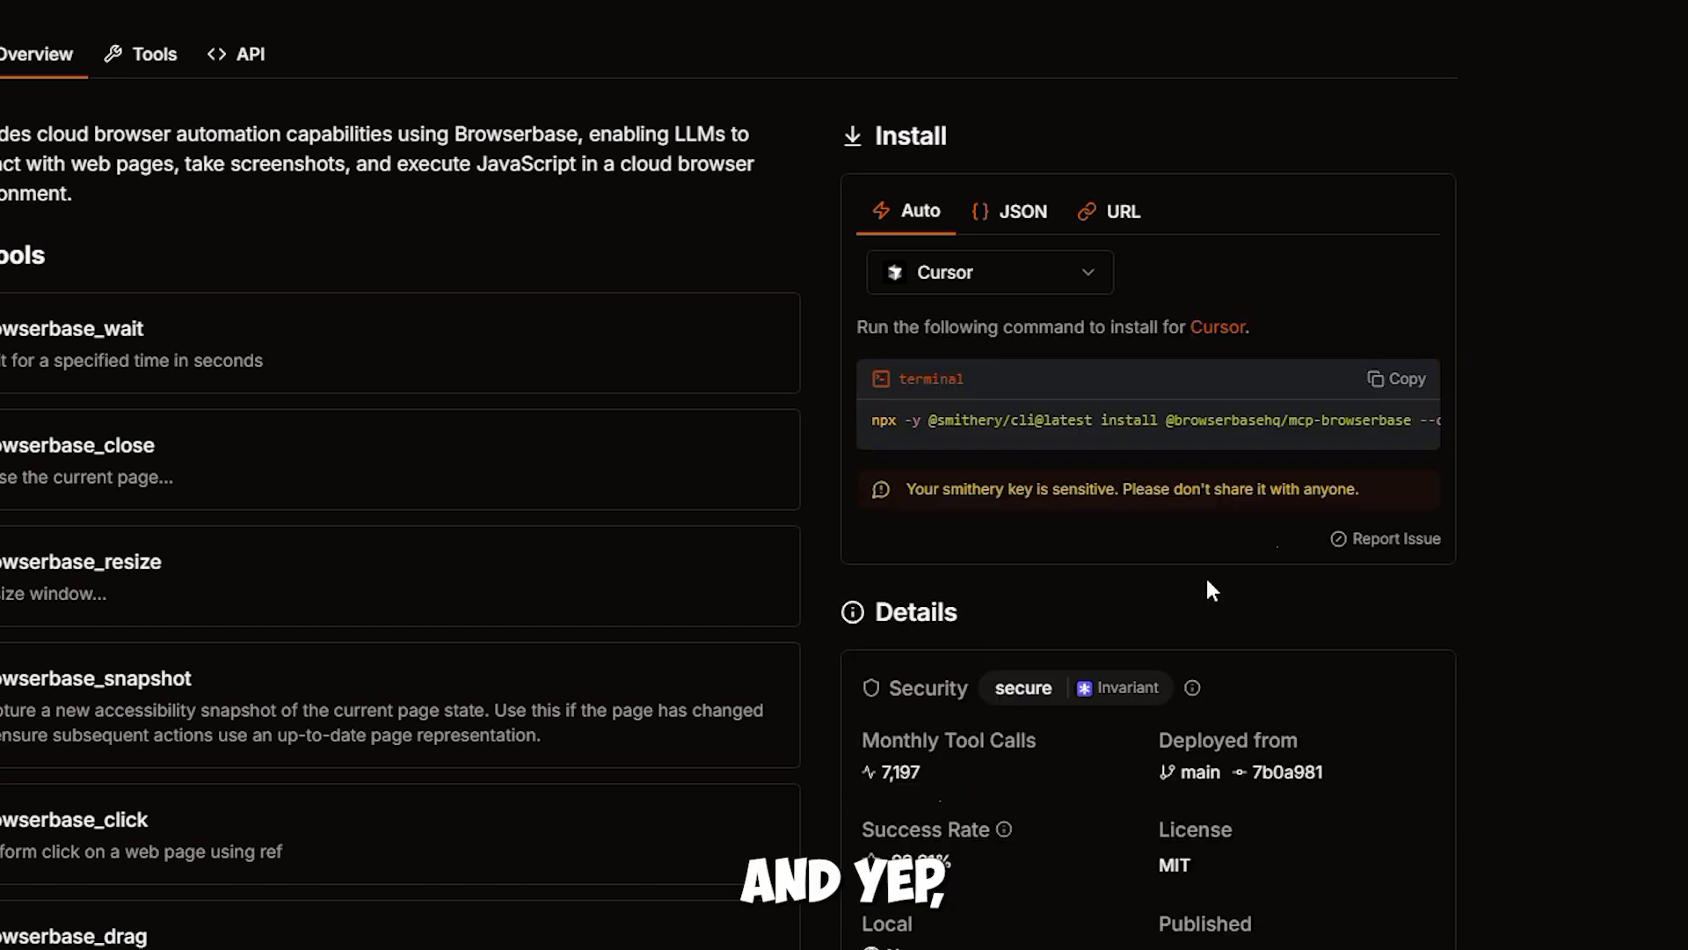
click(1400, 378)
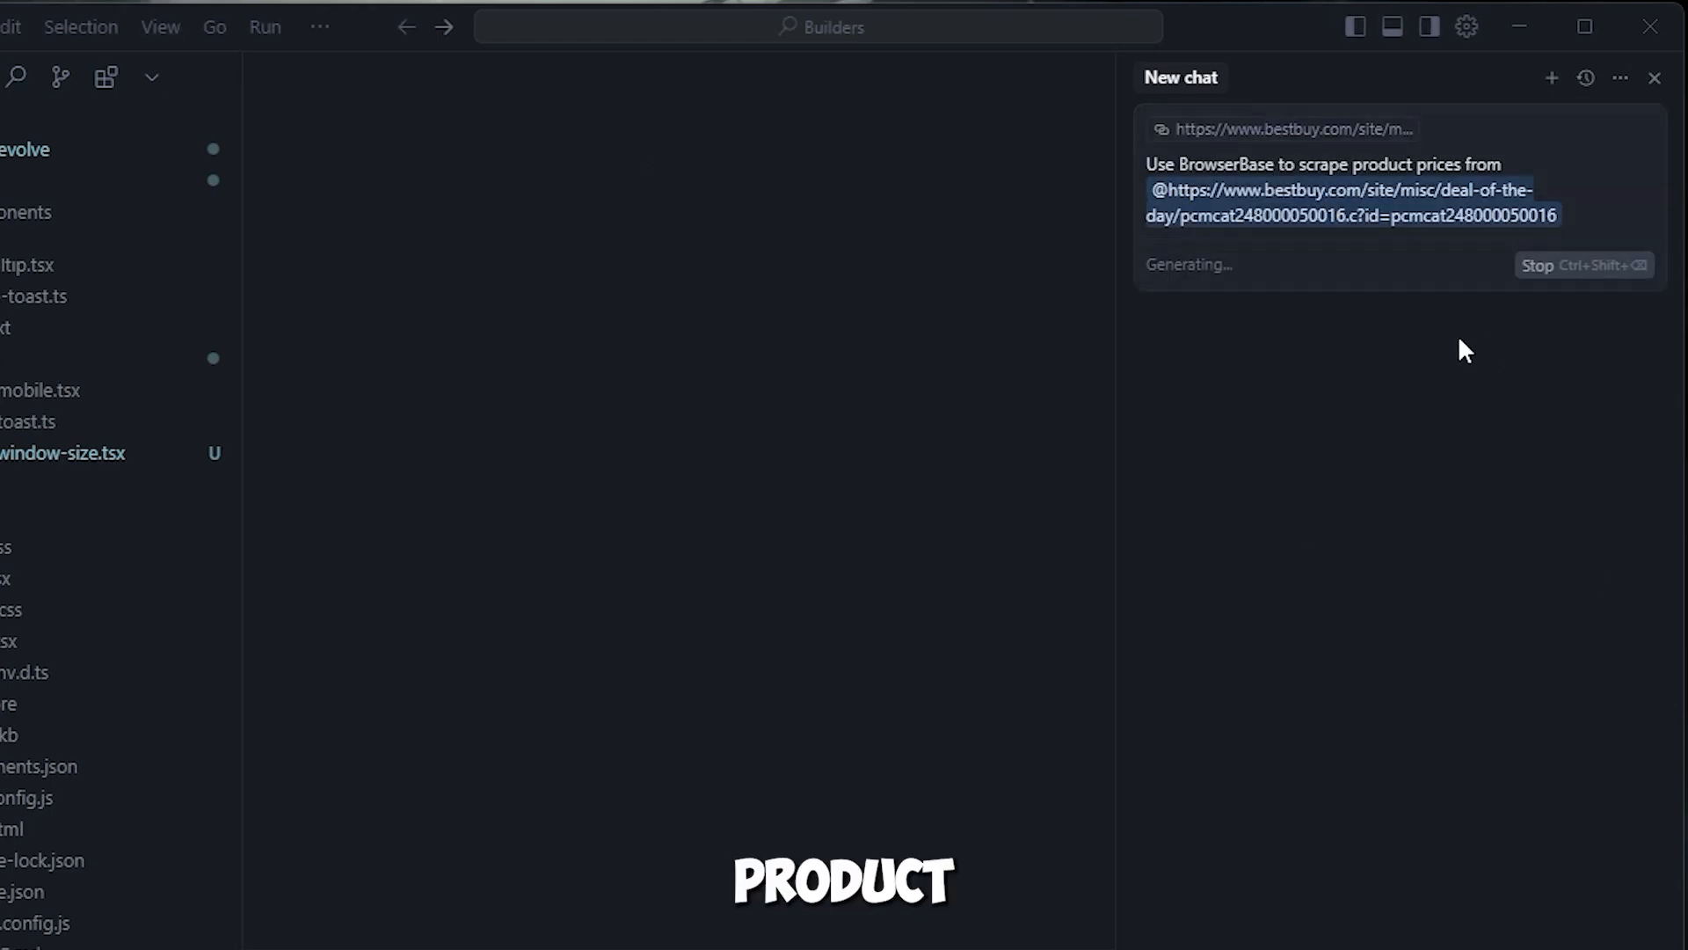
mouse_move(1533, 509)
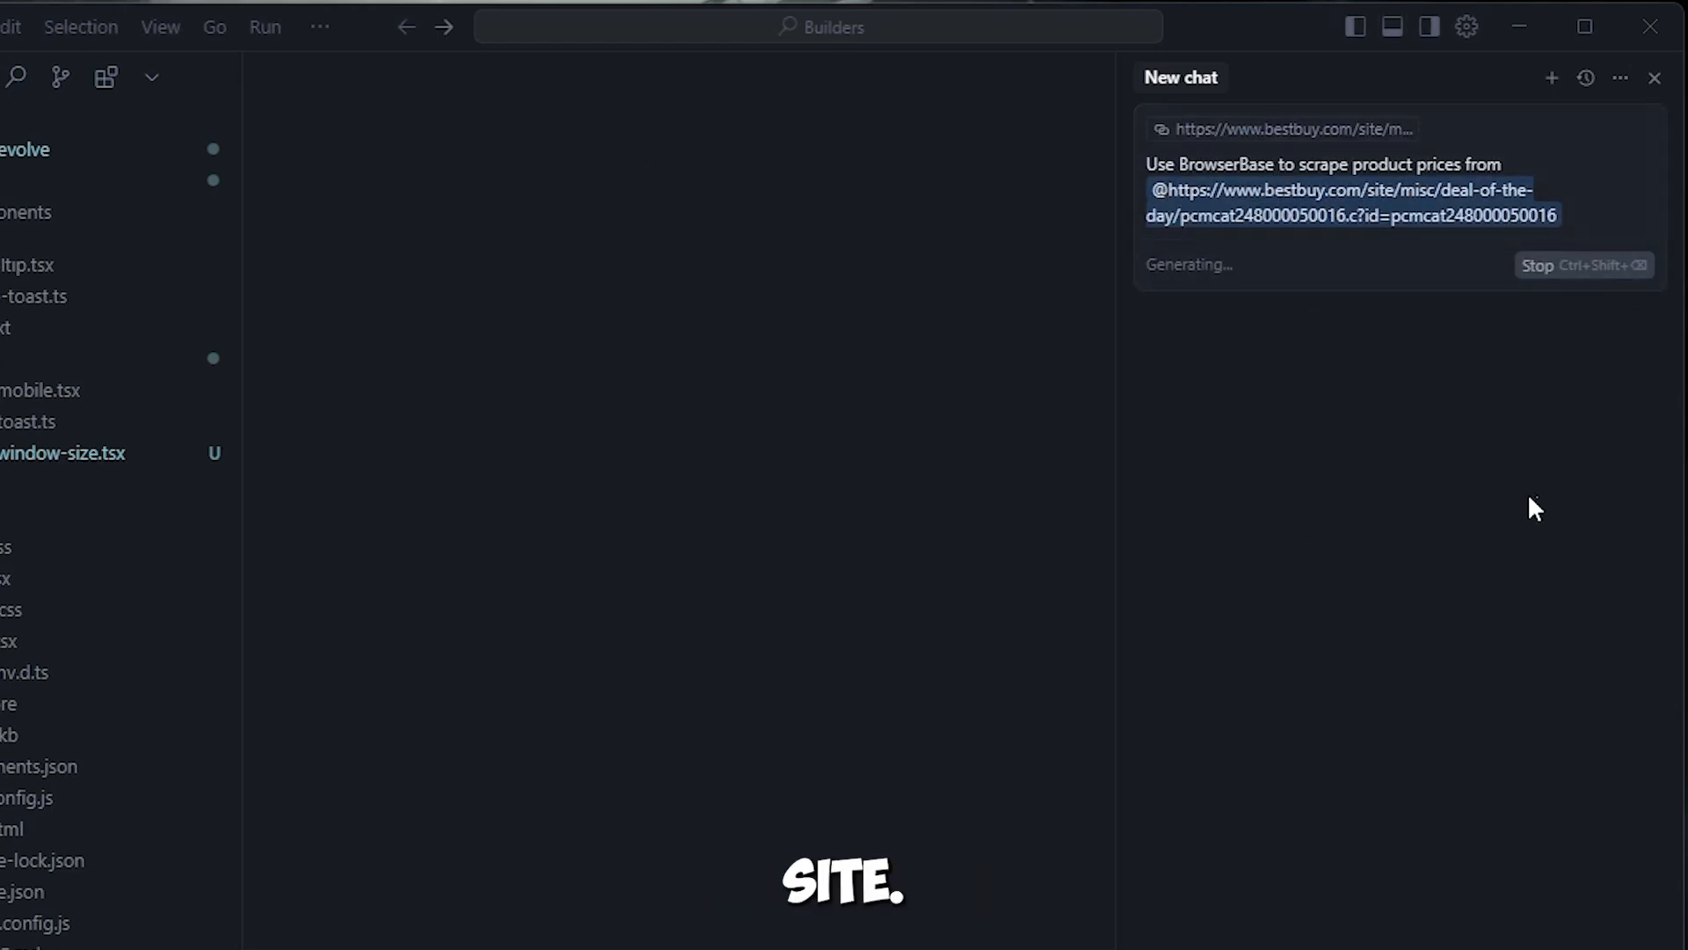
mouse_move(1088, 221)
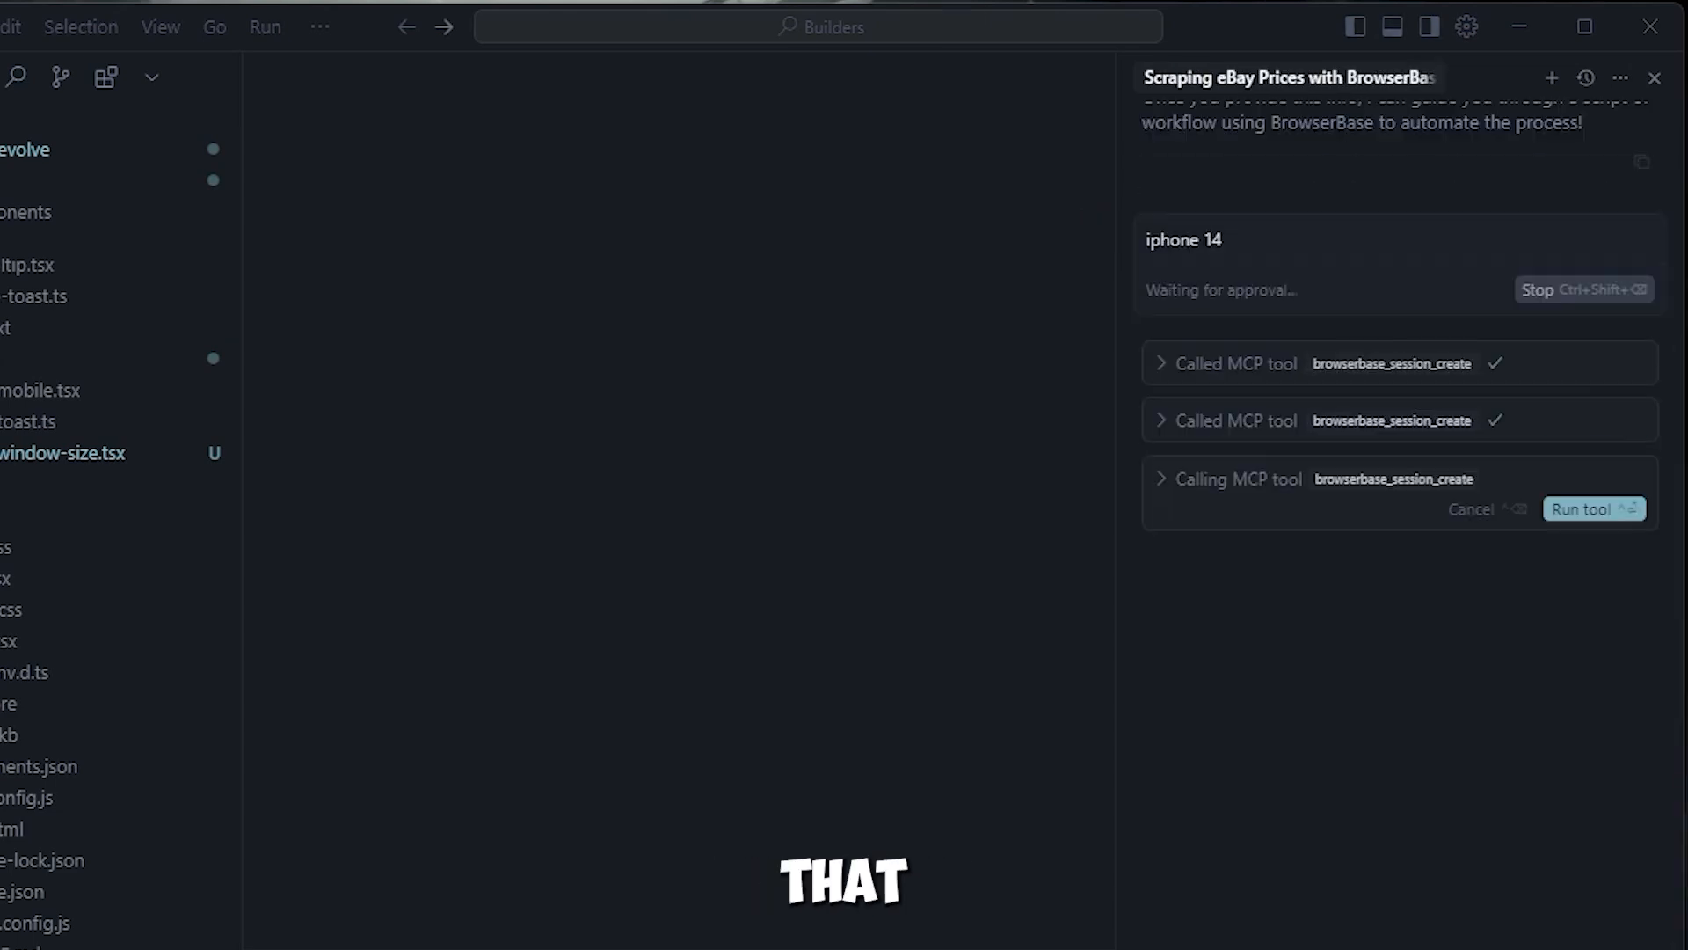
Step: Approve the Browserbase session-create tool call for the iPhone 14 price search
click(1593, 509)
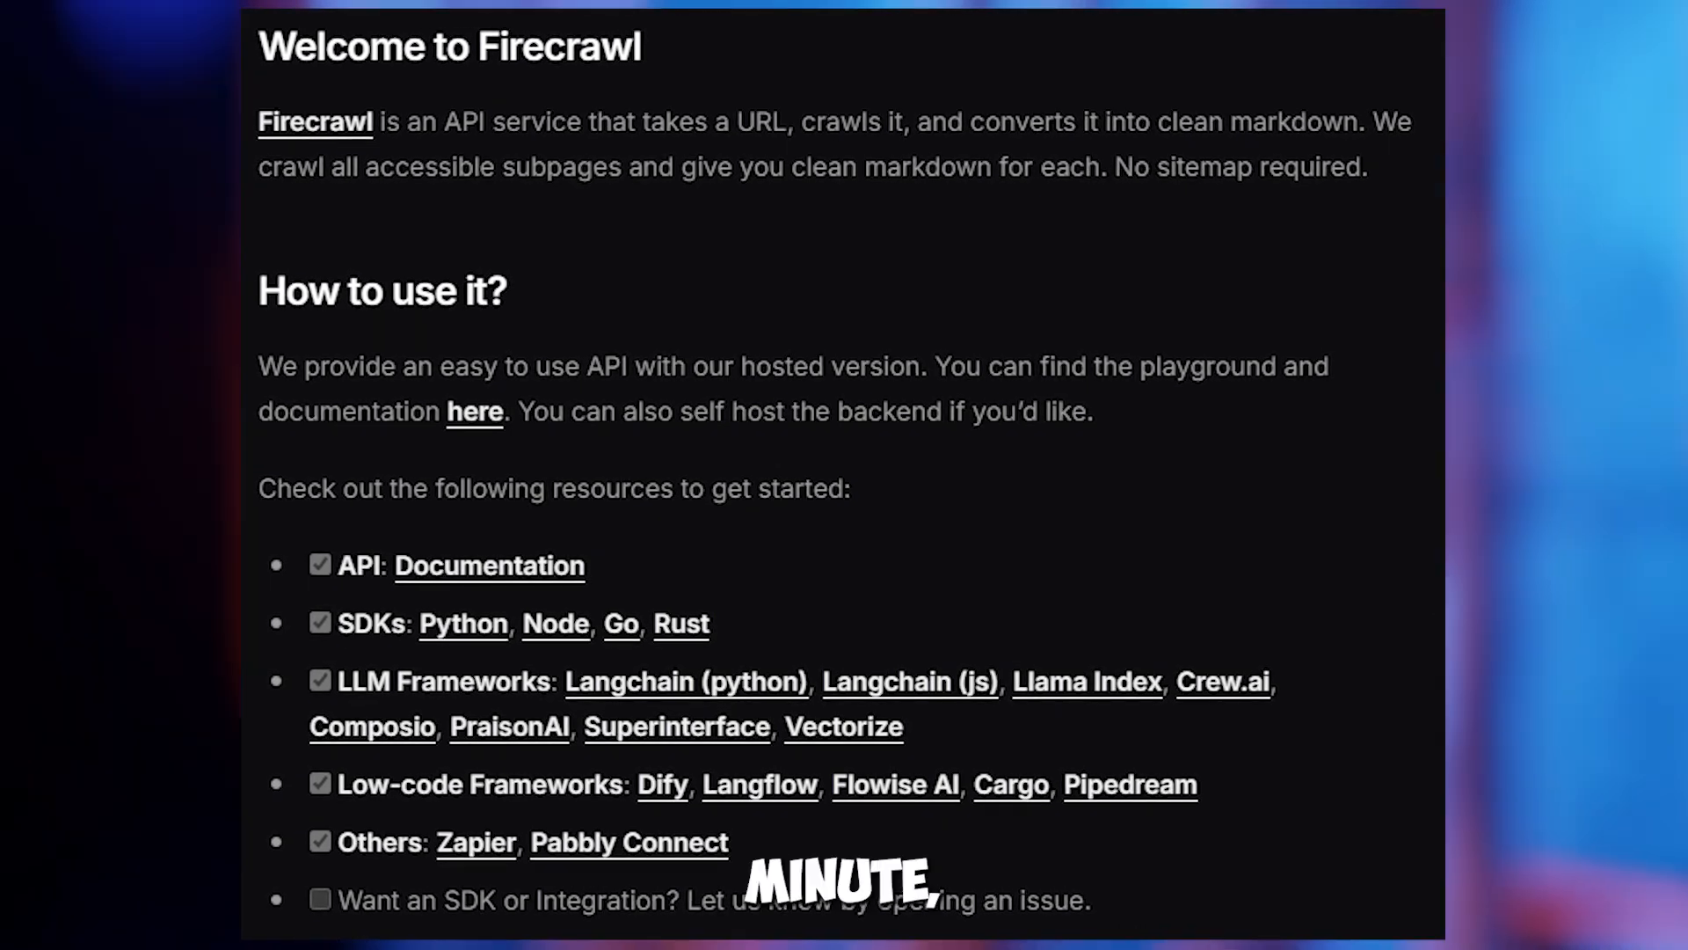
scroll(down, 3)
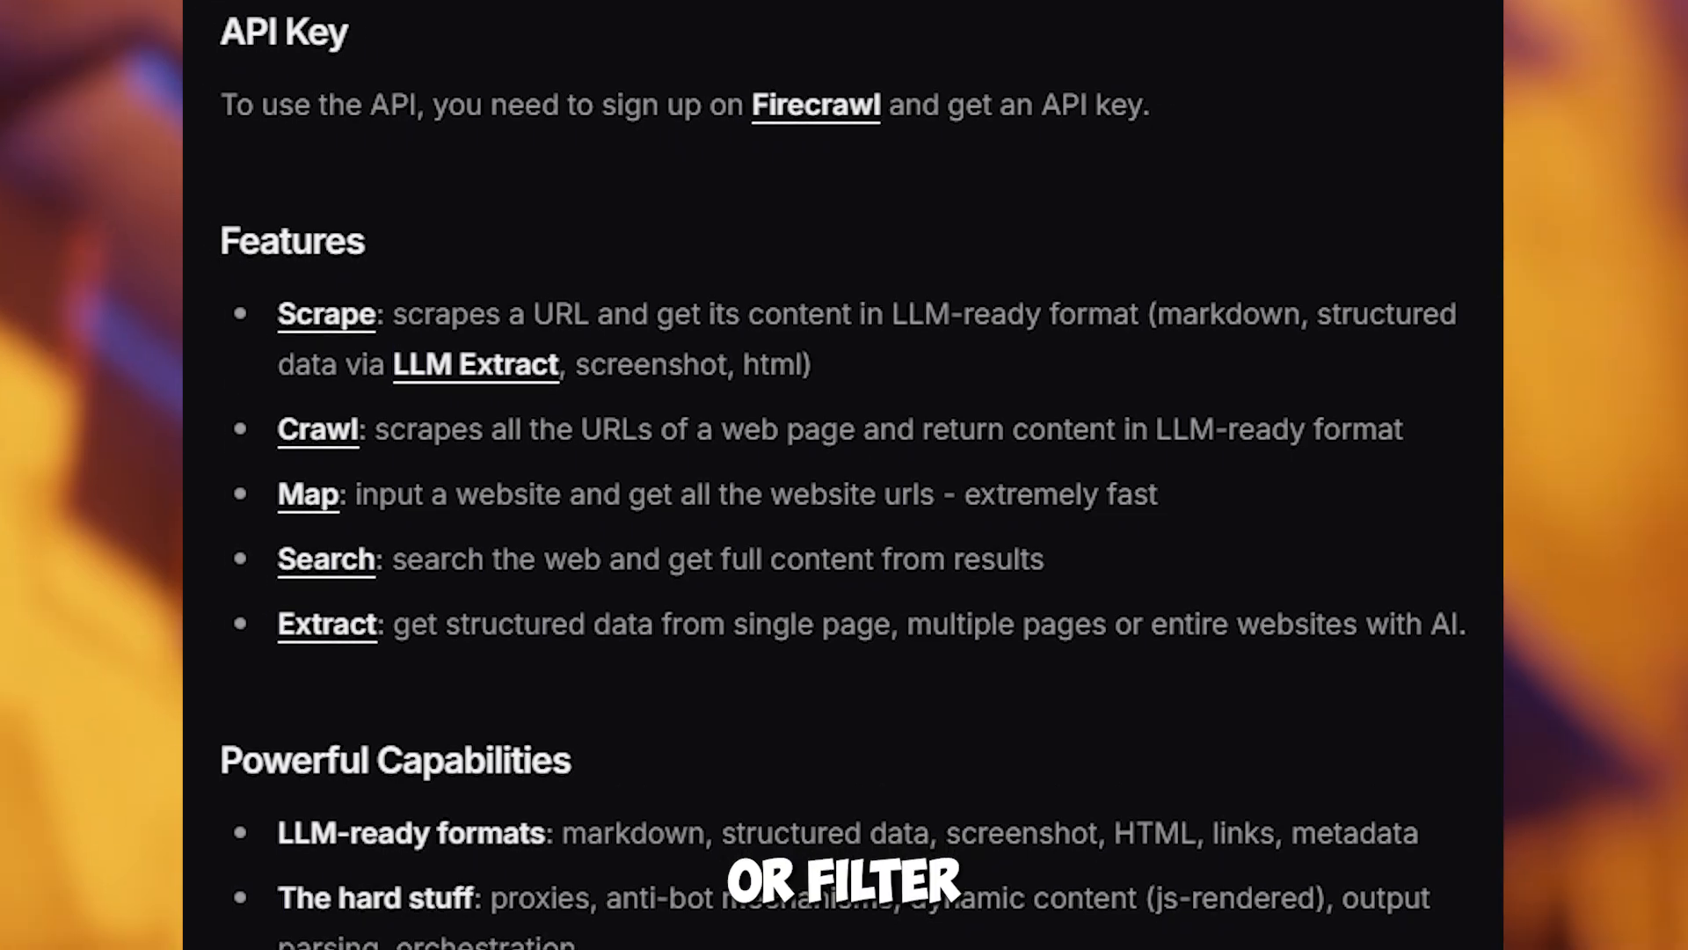
scroll(up, 3)
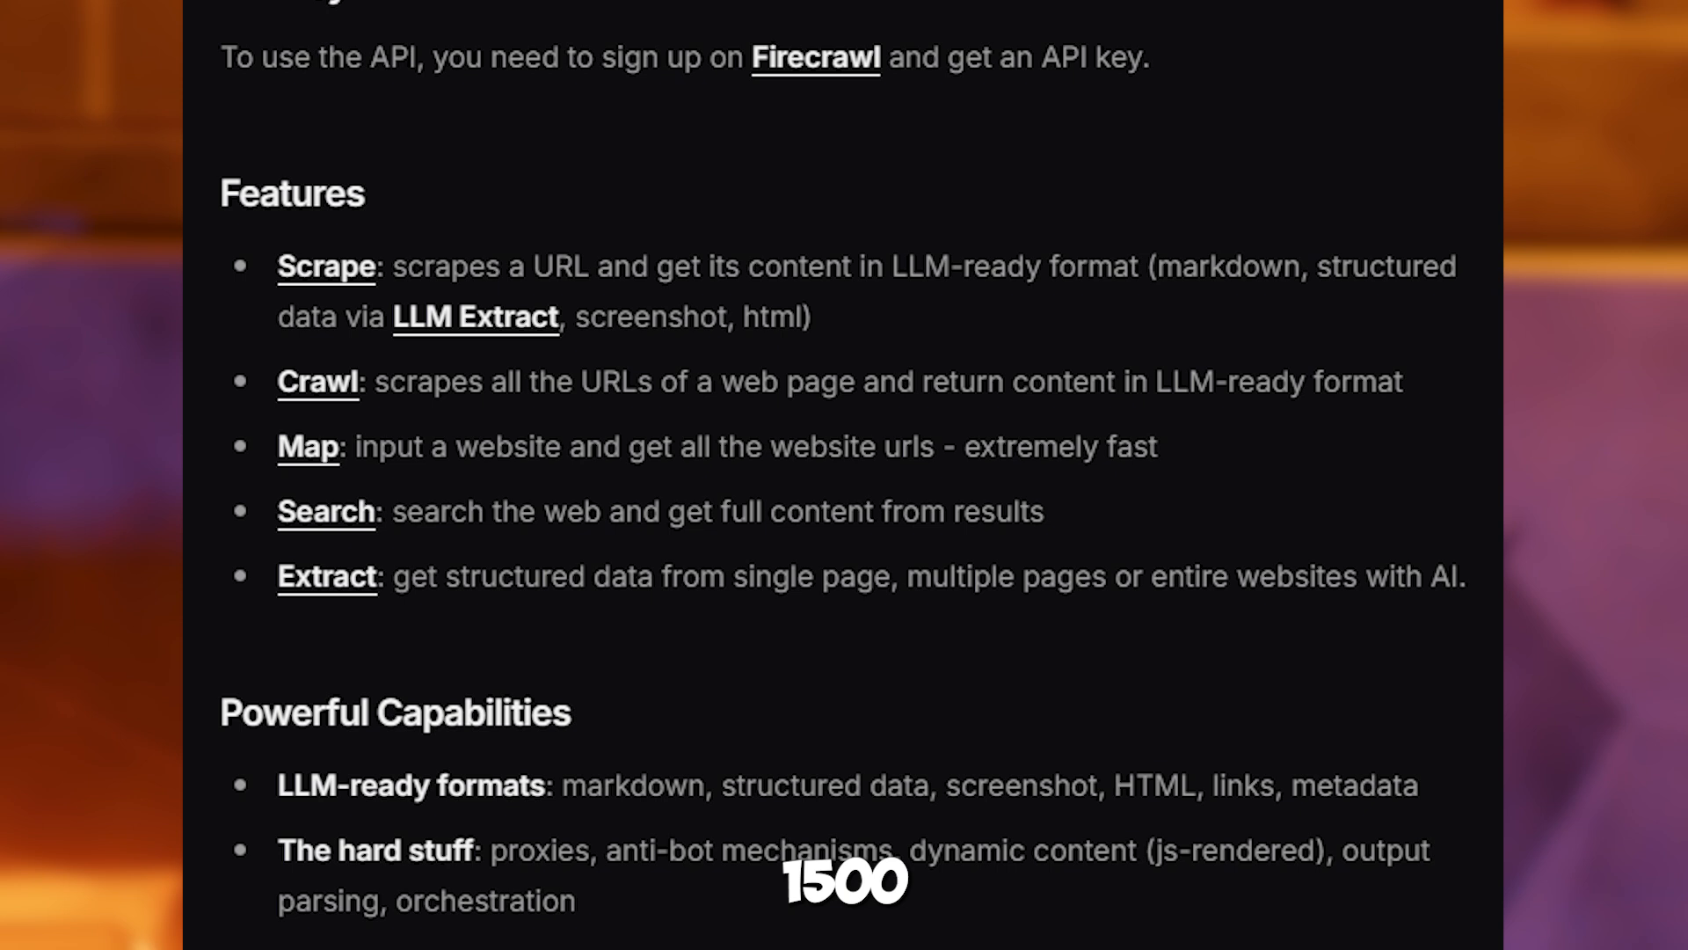
scroll(down, 3)
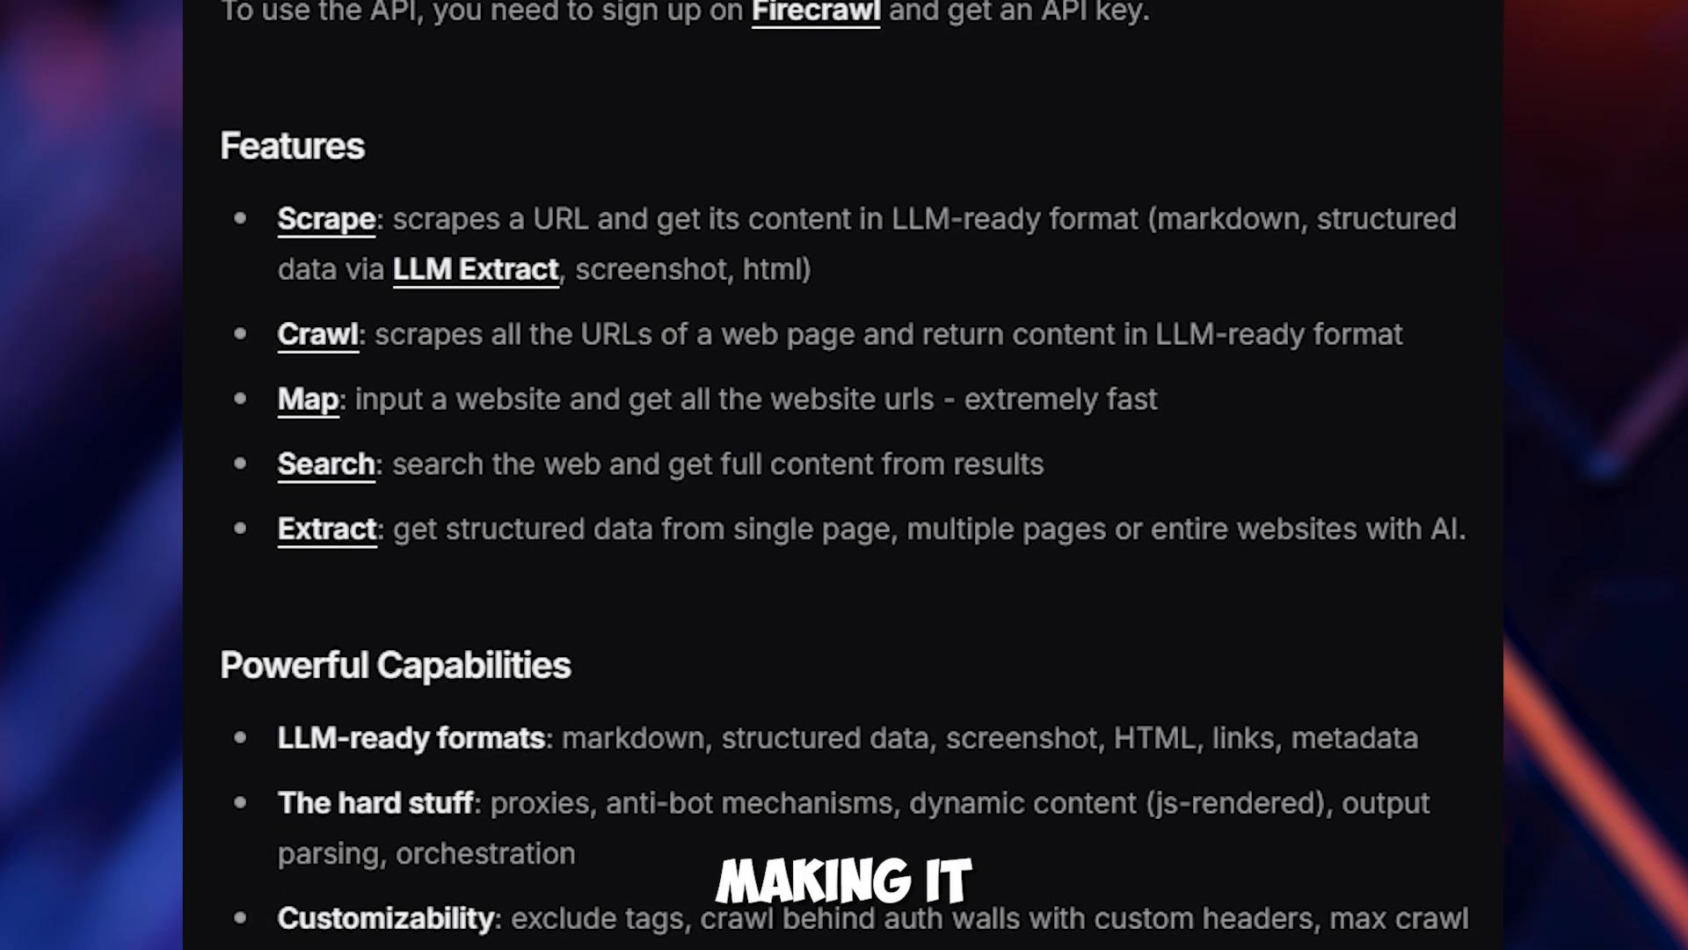
scroll(down, 3)
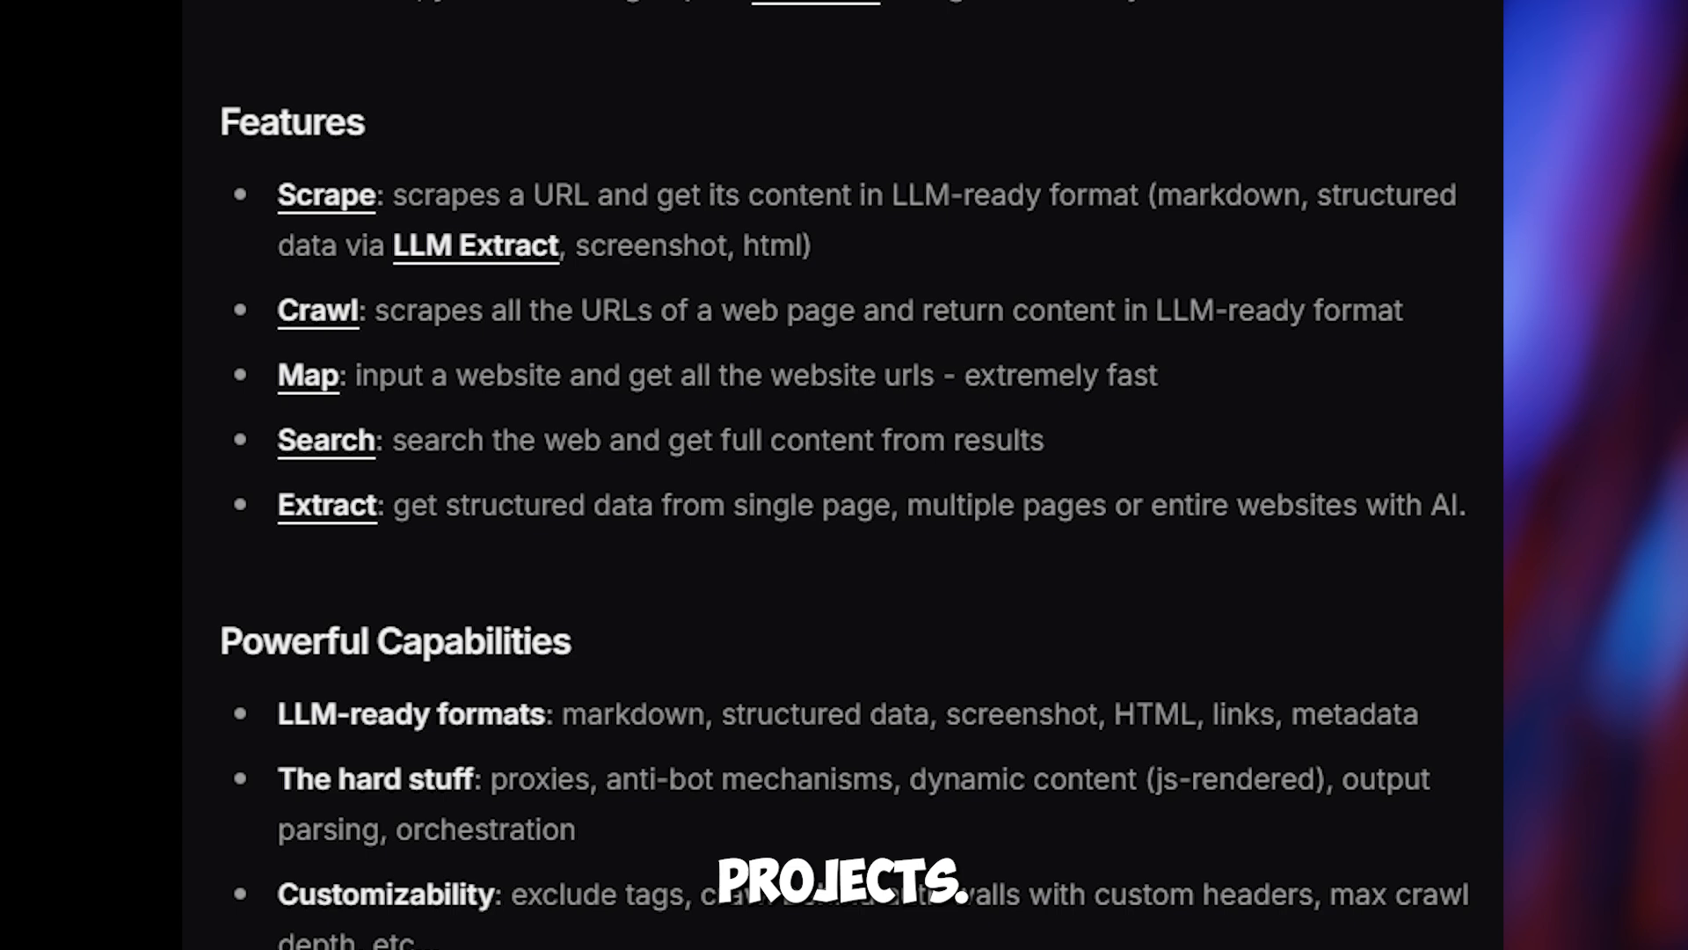
scroll(up, 3)
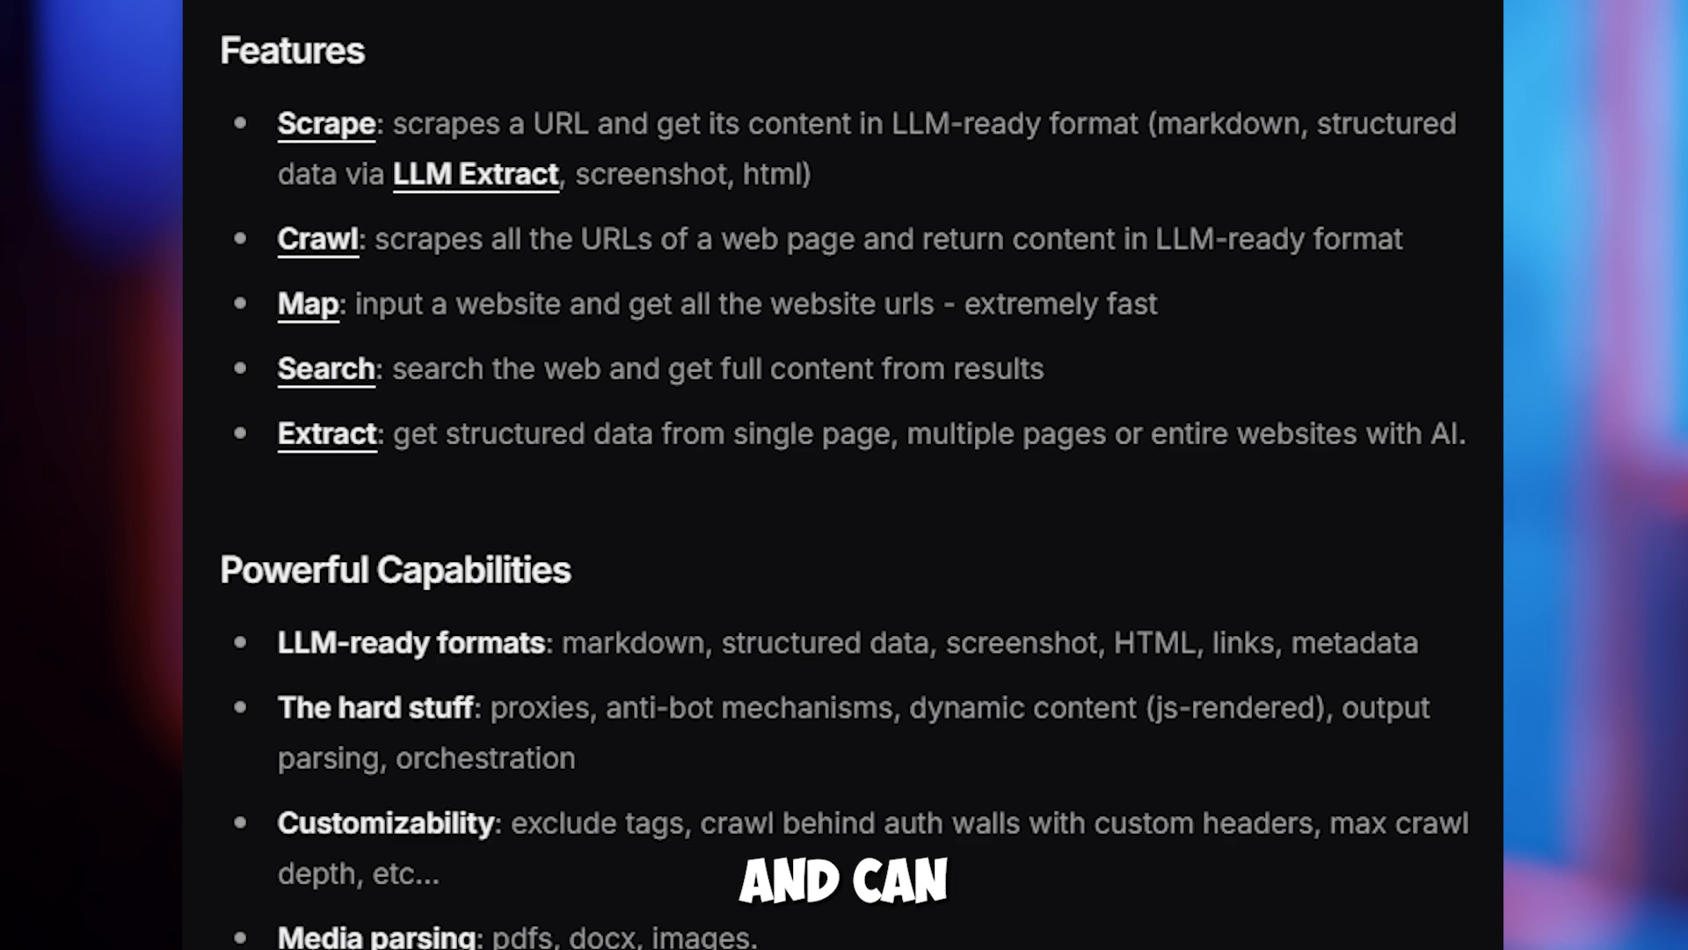
scroll(down, 3)
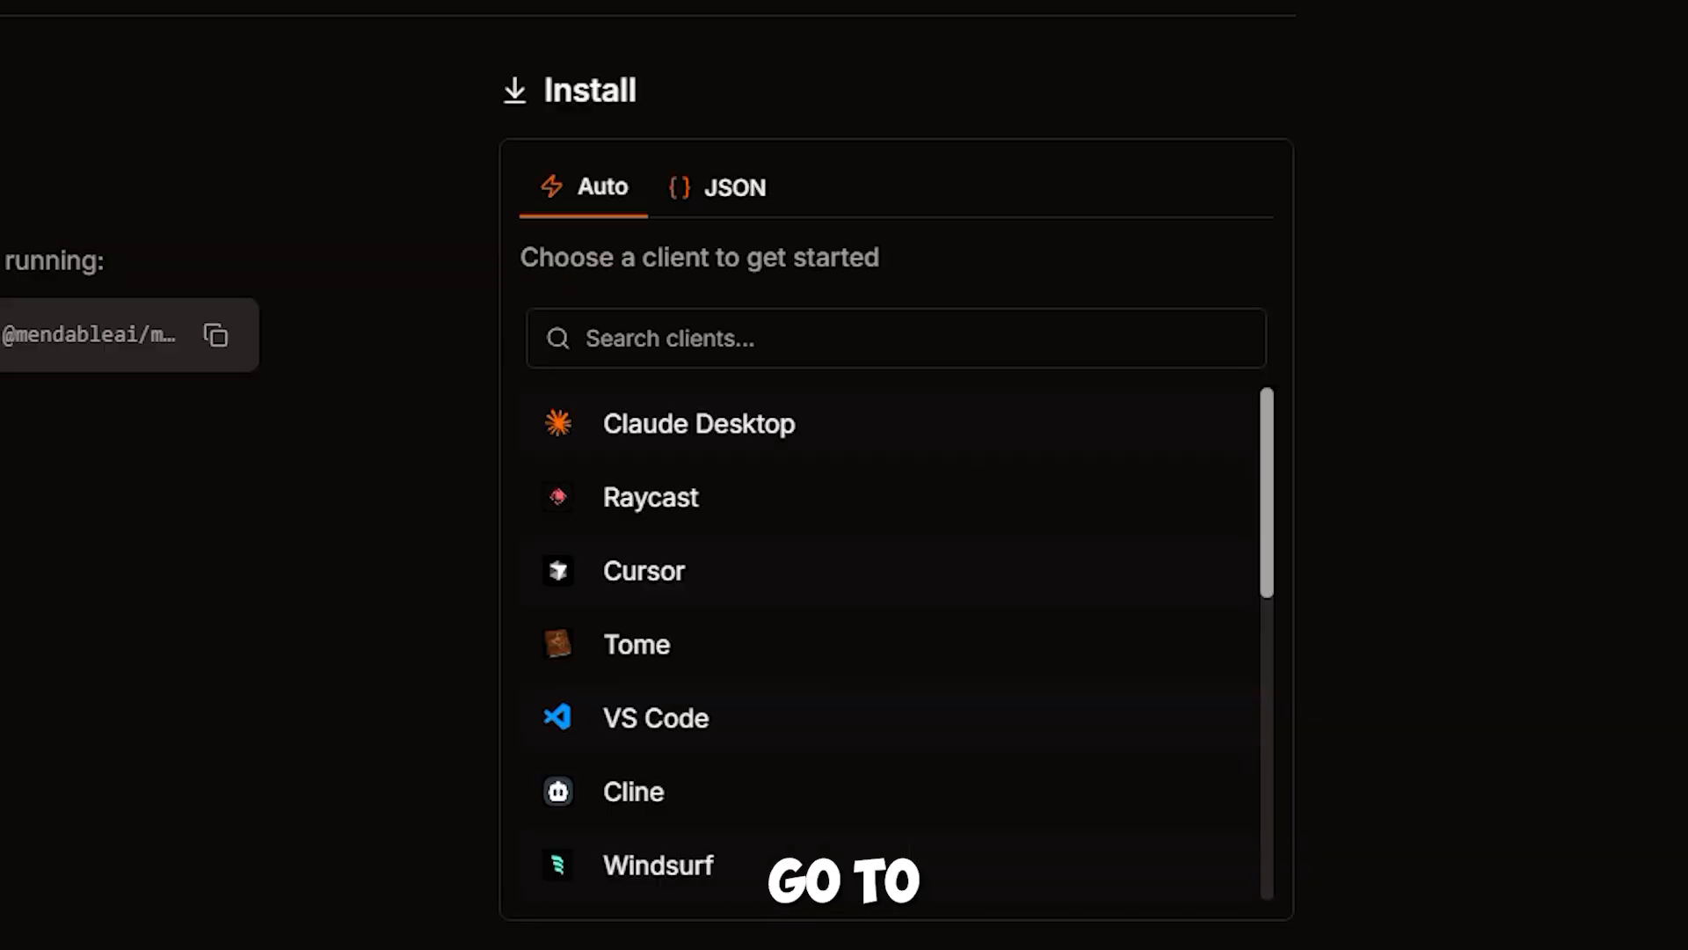
mouse_move(715, 482)
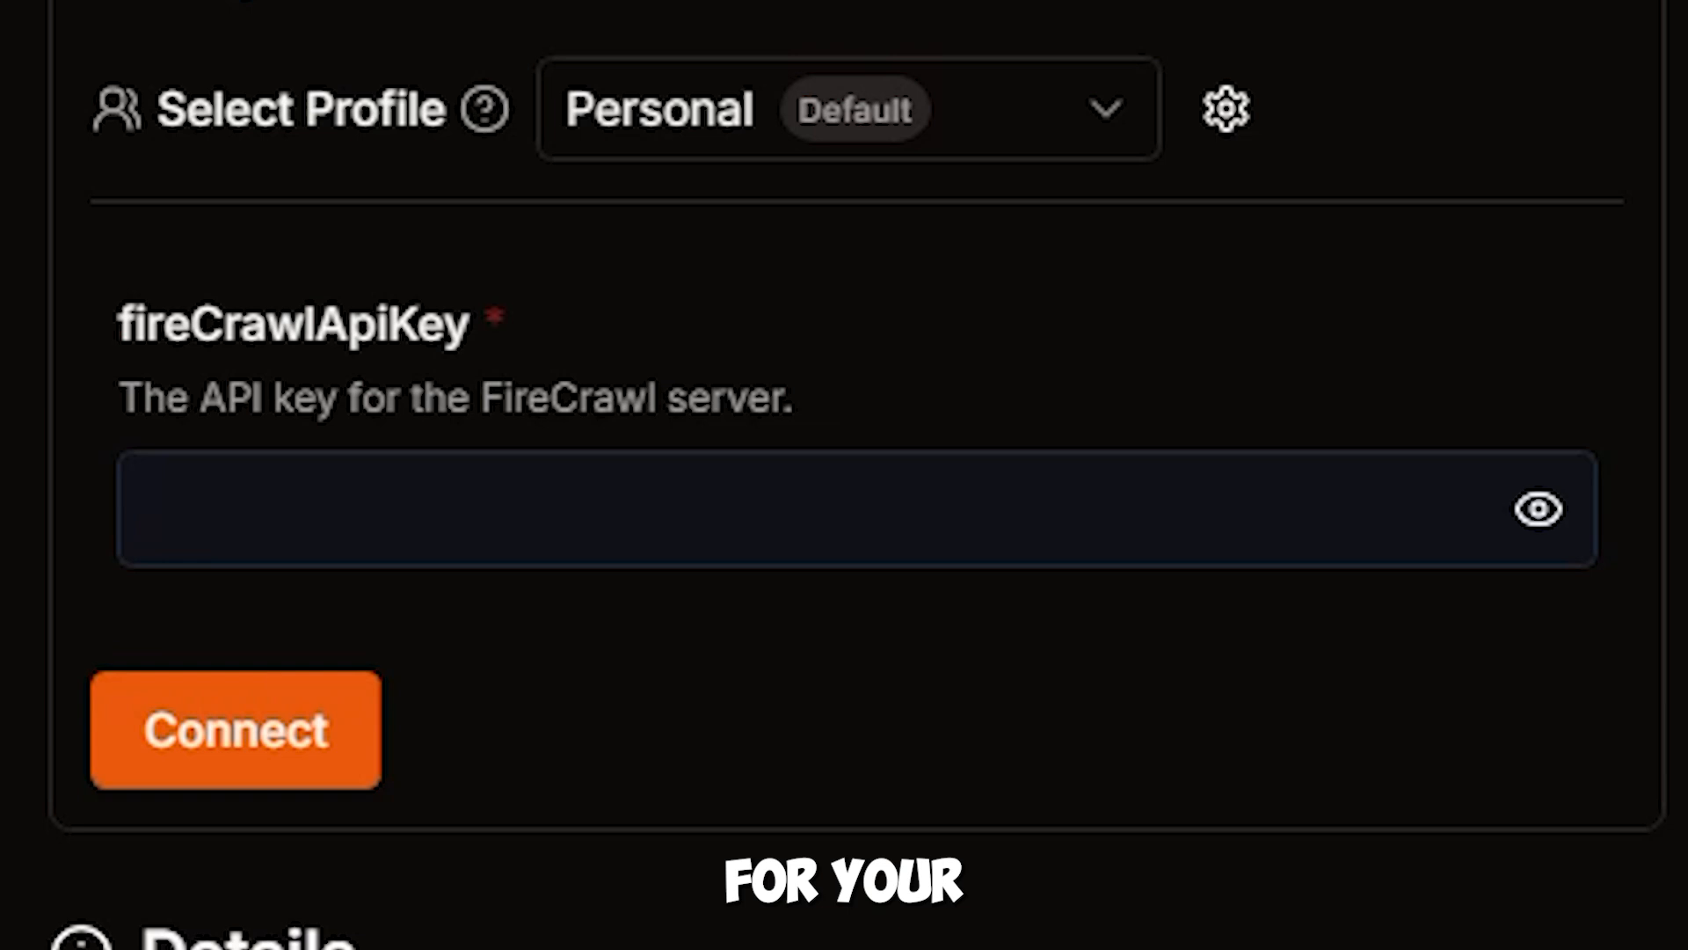
Step: Copy the Firecrawl API key from the Firecrawl dashboard for the Smithery install
click(234, 728)
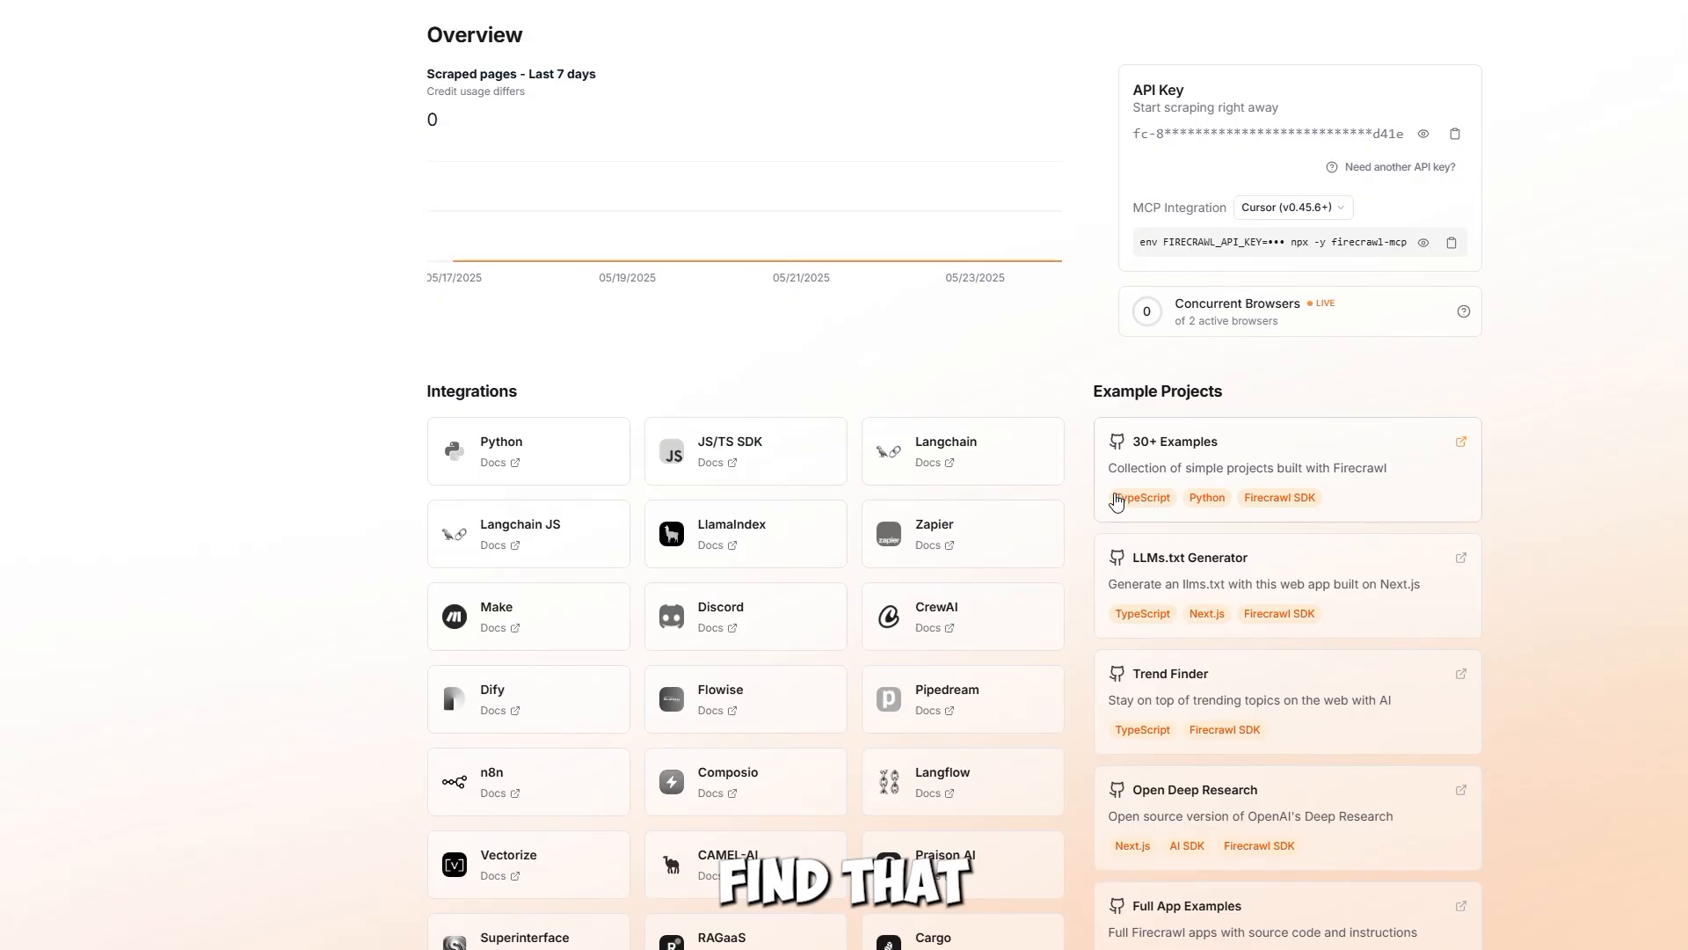
click(1454, 134)
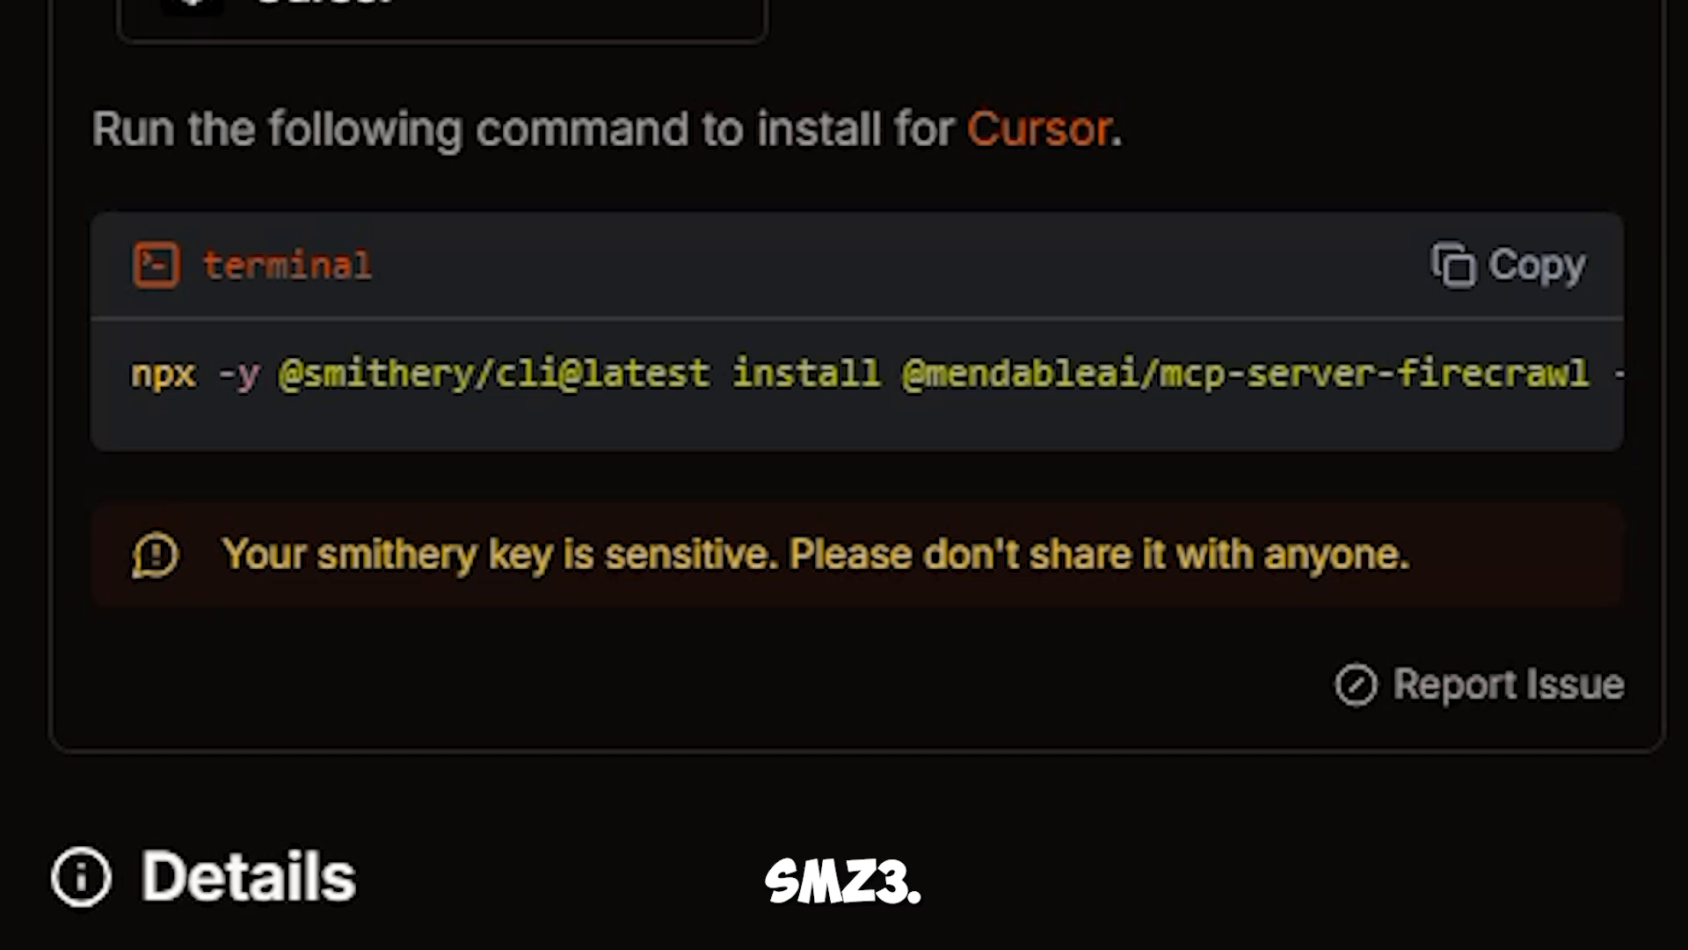
Step: Copy Smithery's Firecrawl install command for Cursor
click(1534, 266)
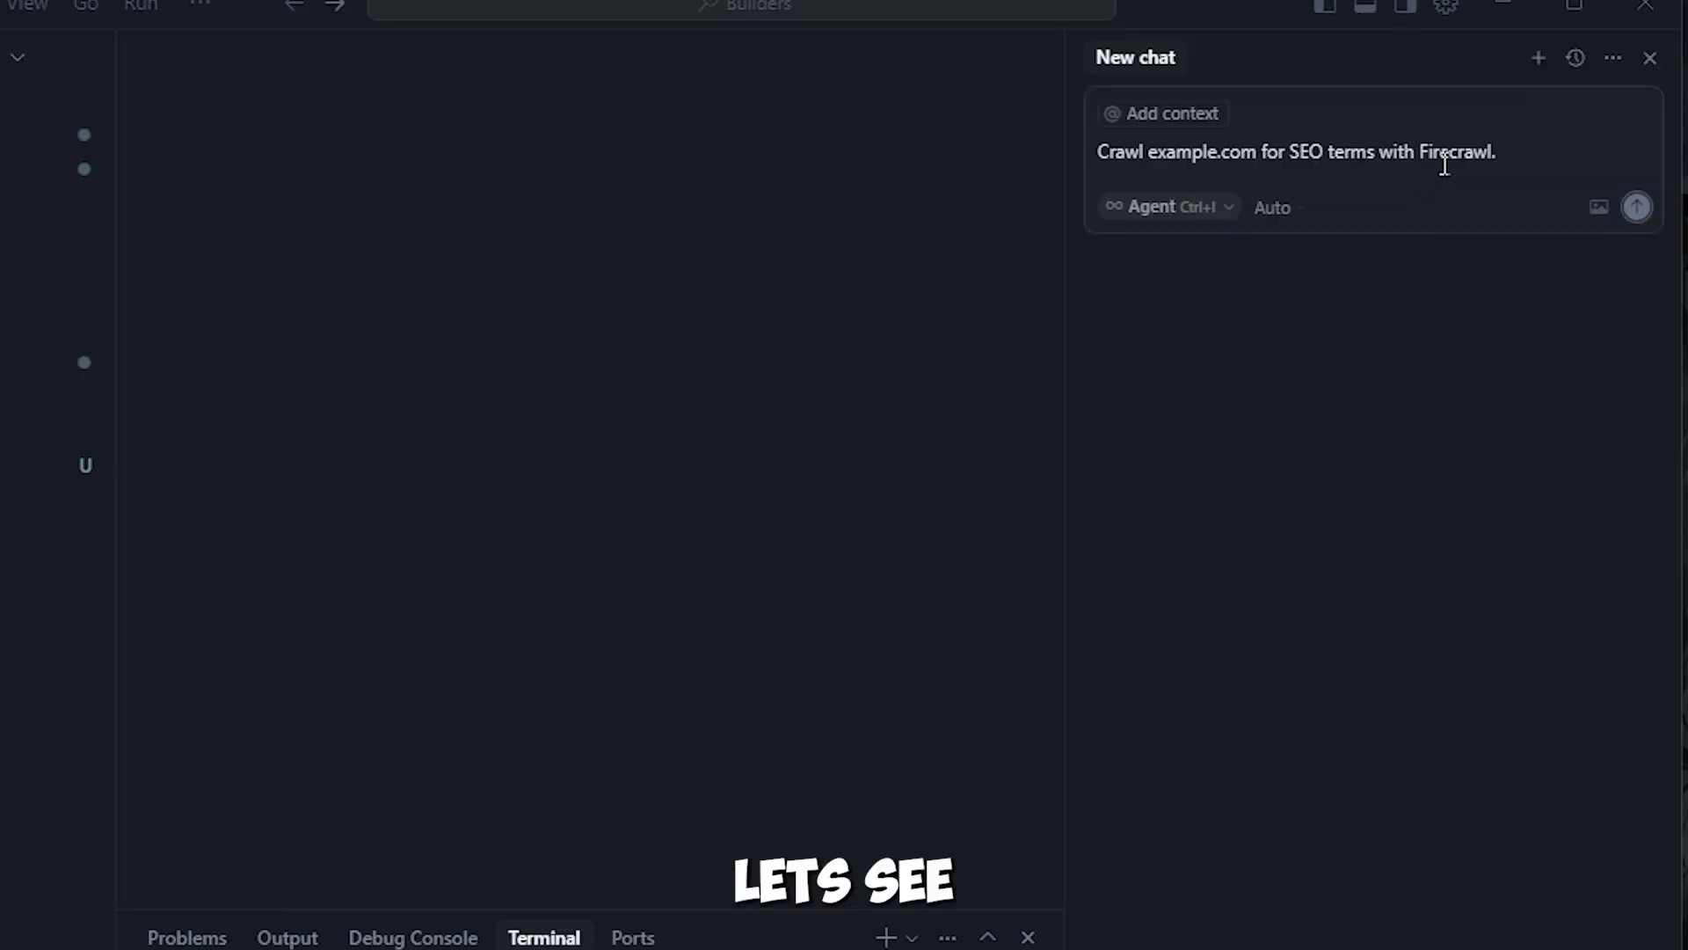
Step: Change the crawl target to 'Notion' and send the Firecrawl SEO-terms request to the agent
text(Notion)
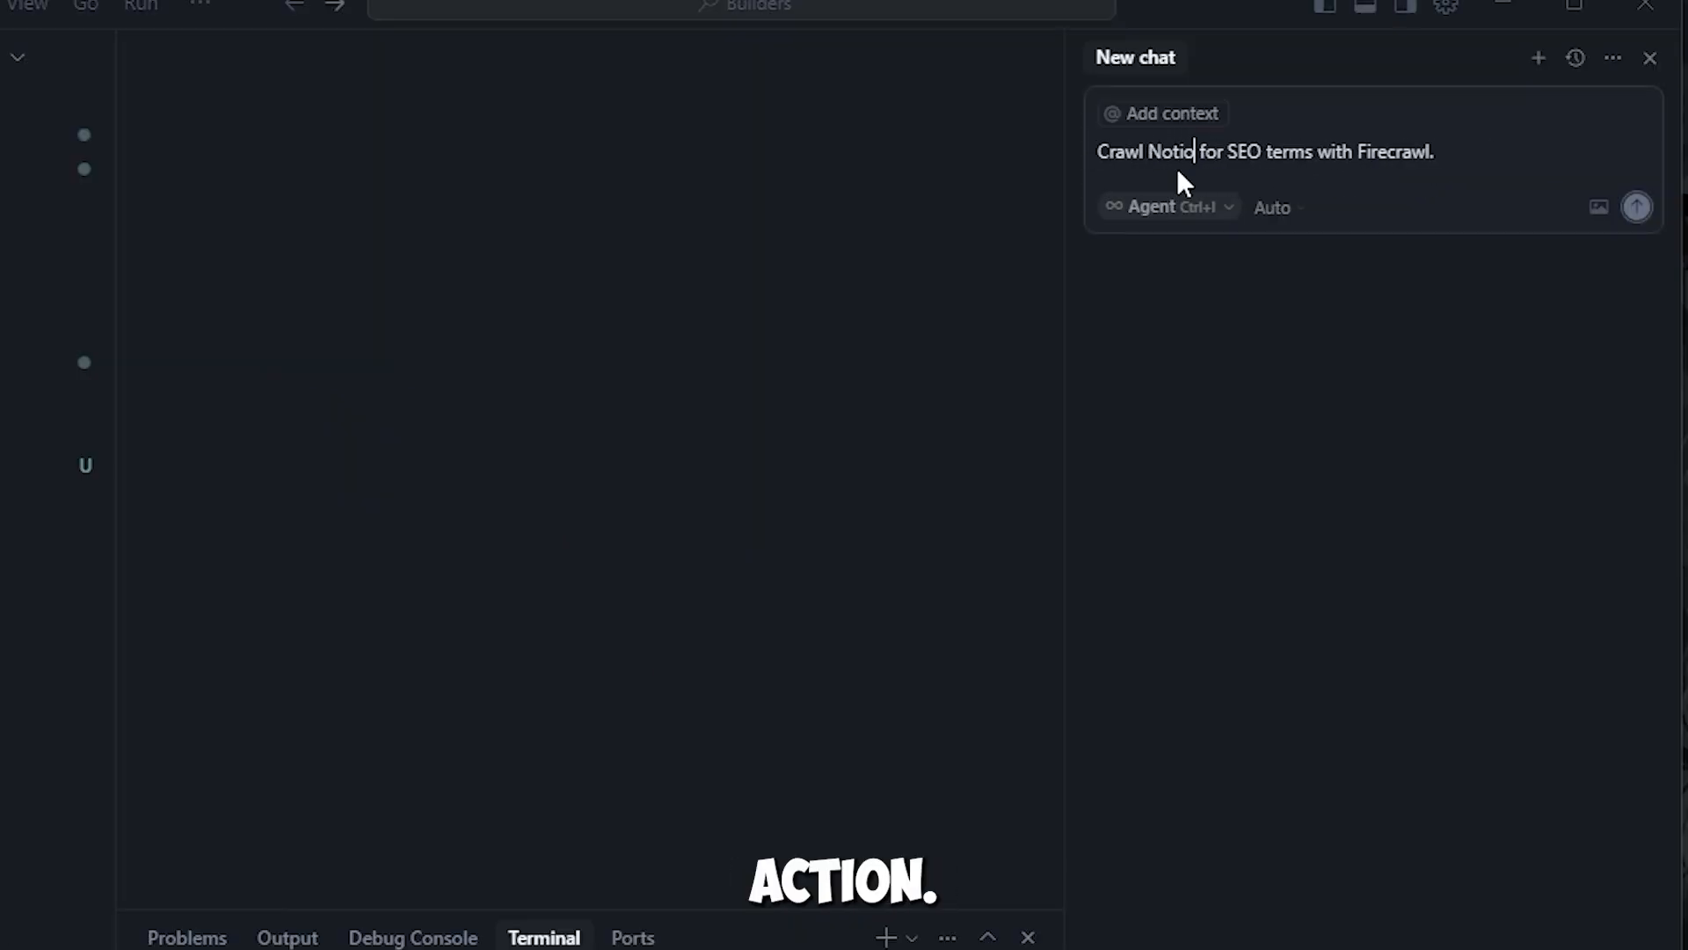
click(1636, 208)
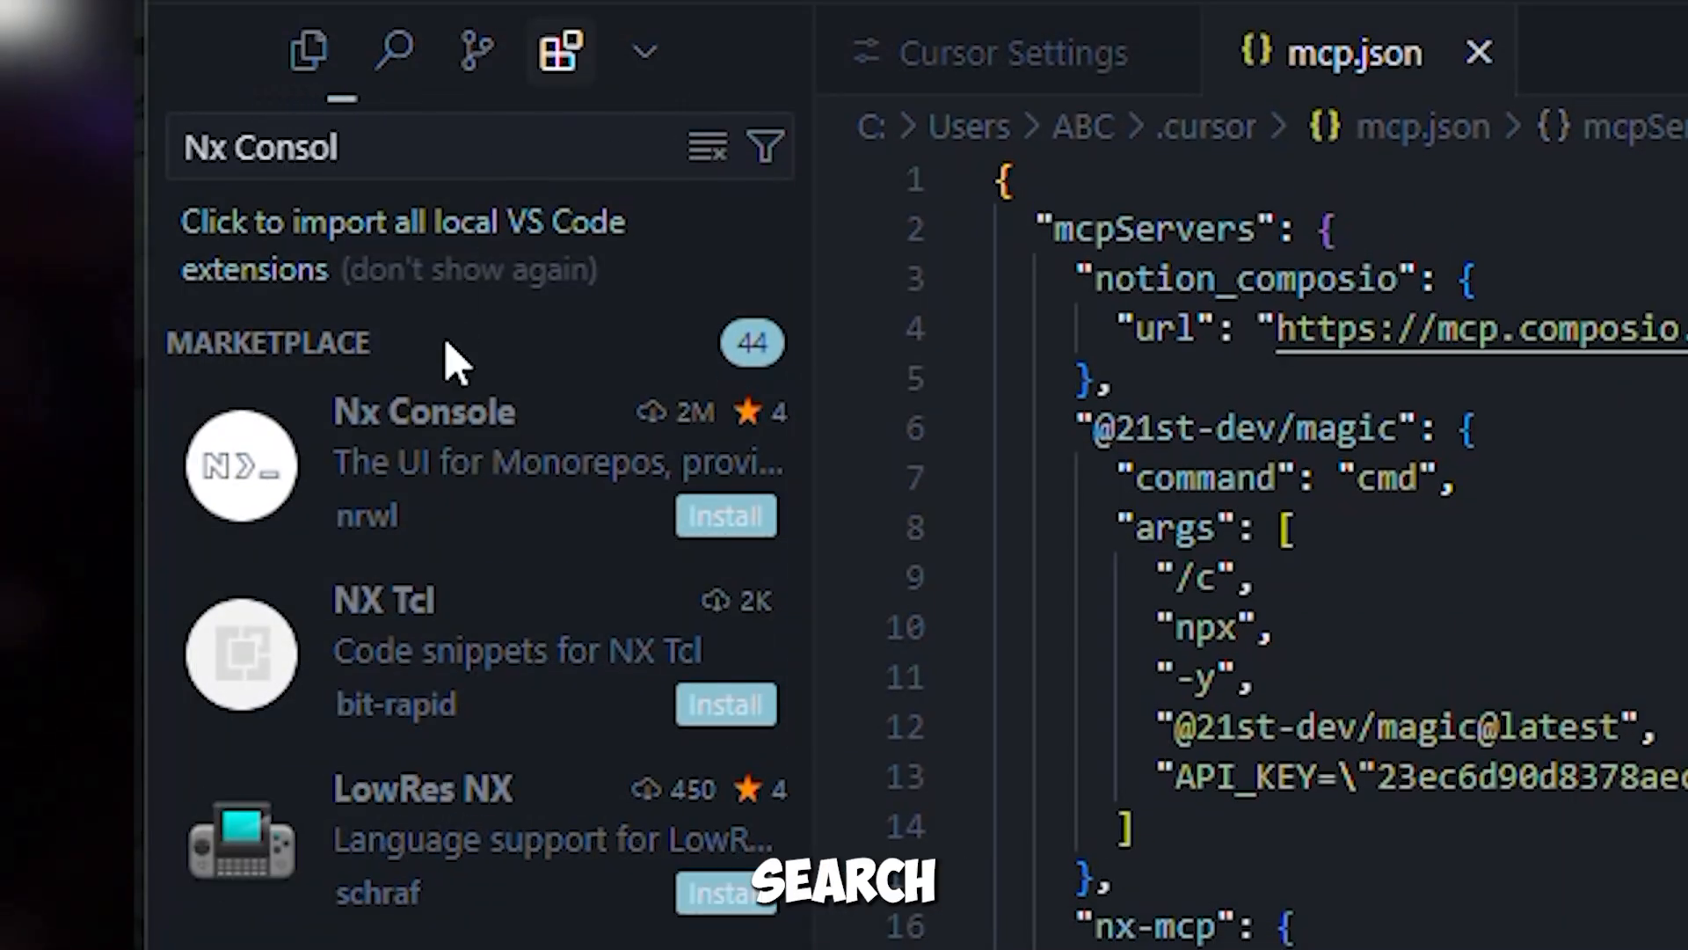
Step: Install the Nx Console extension from the Extensions marketplace
click(423, 411)
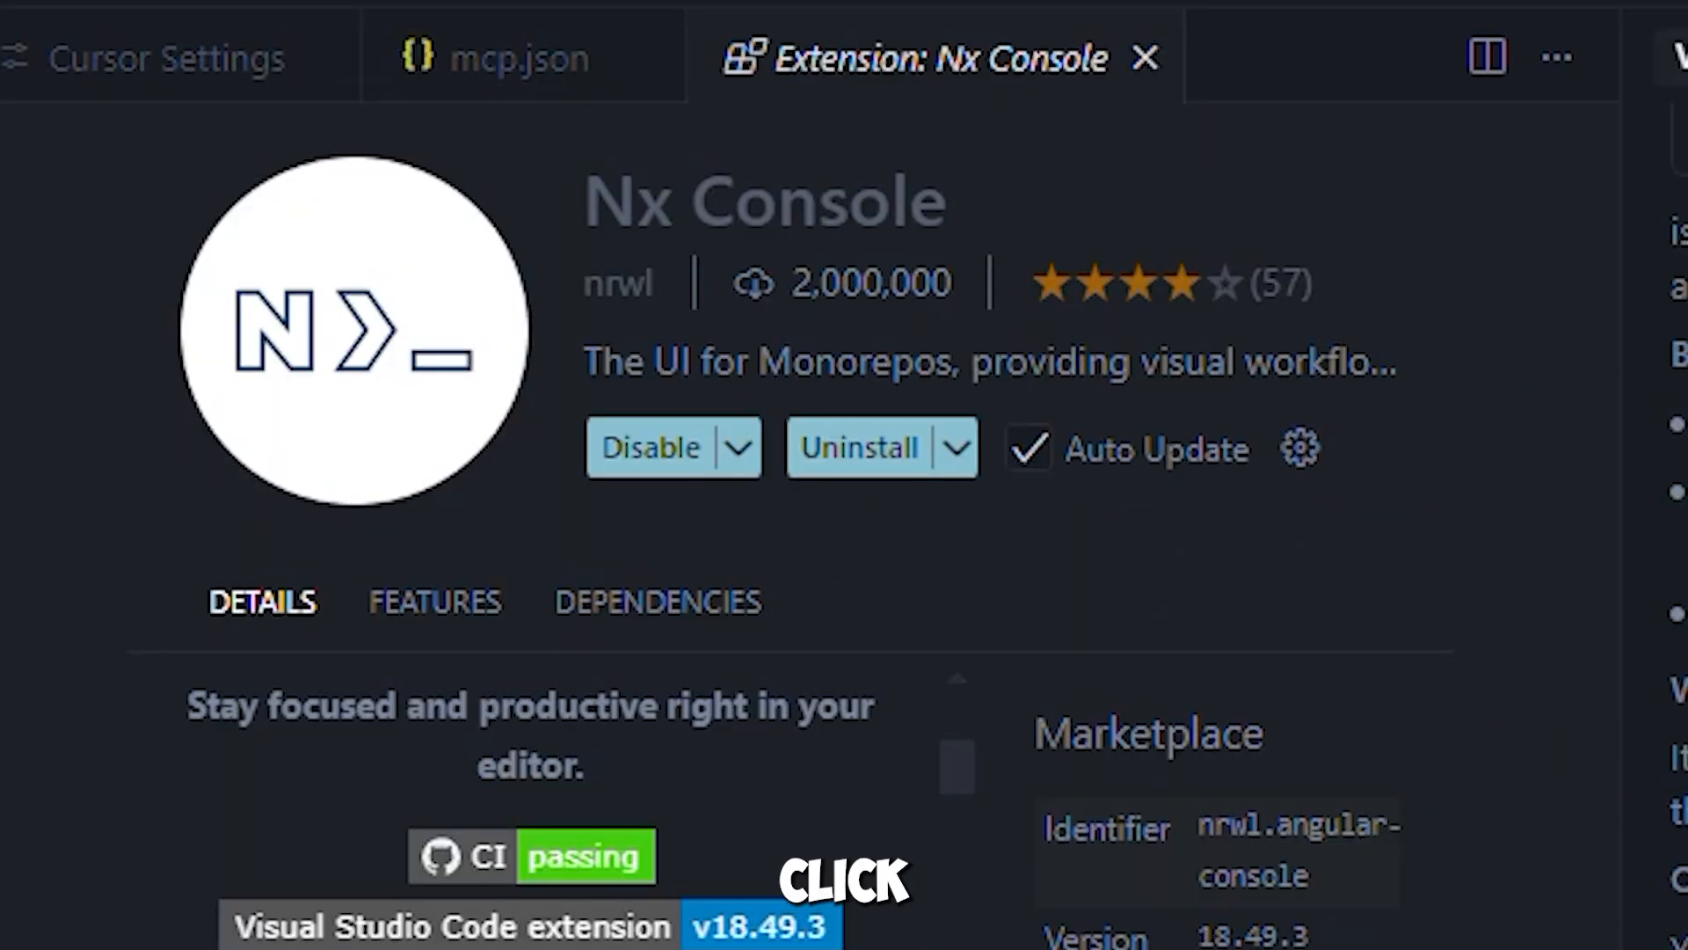
click(520, 56)
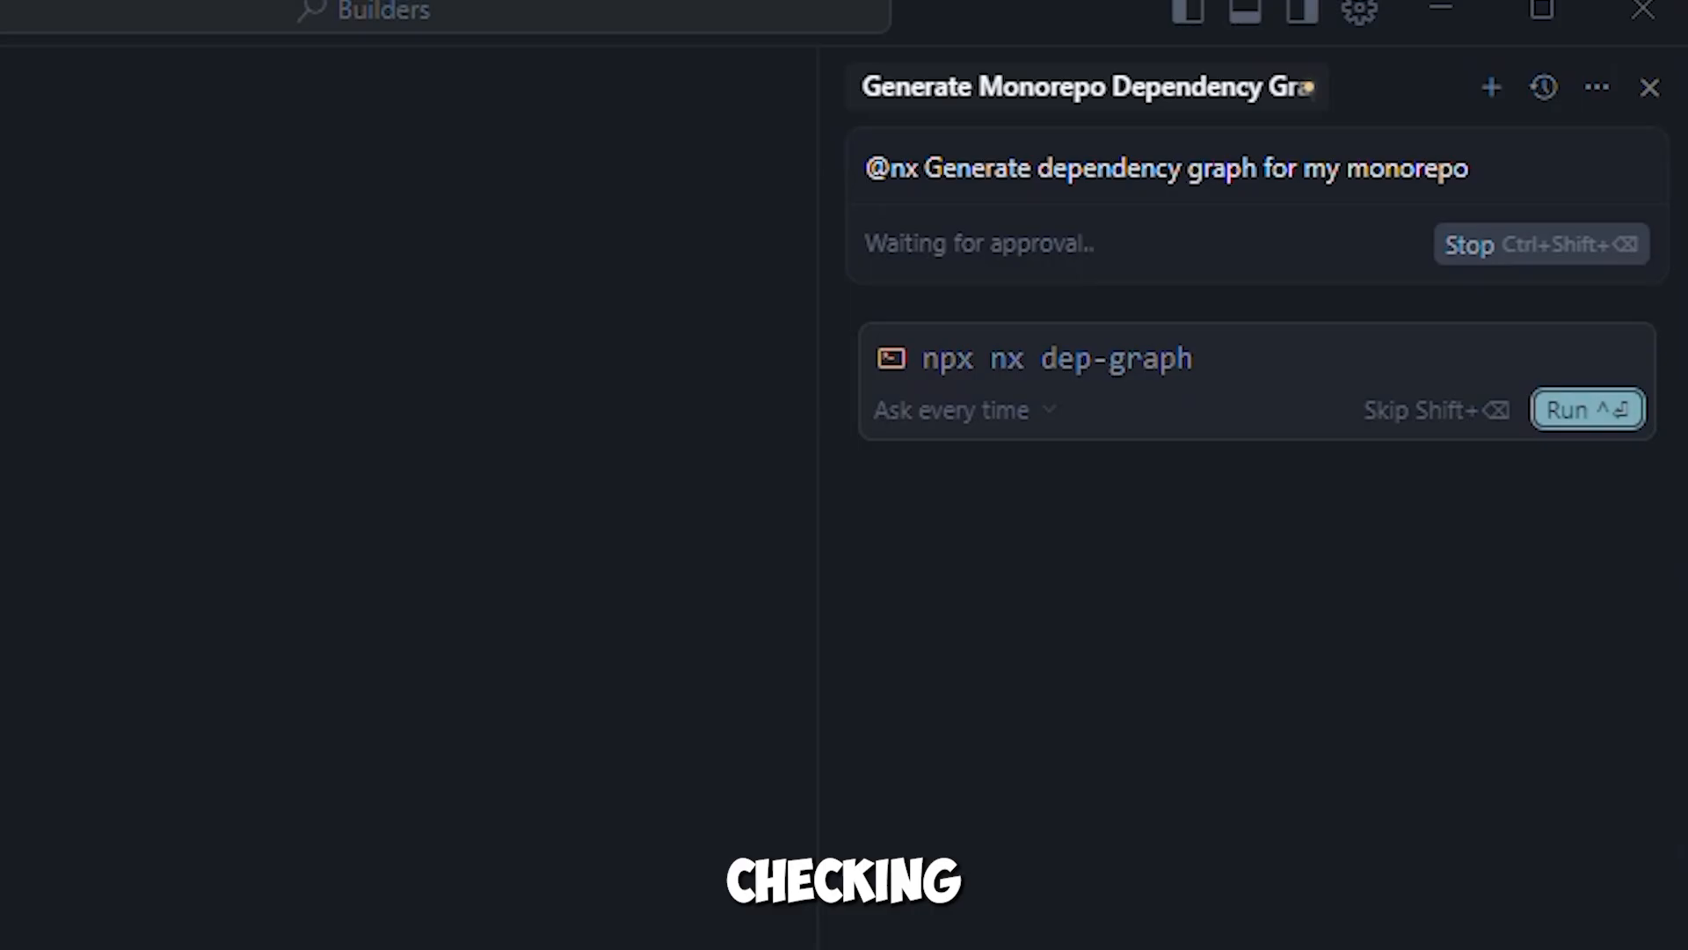
Step: Approve the agent's npx nx dep-graph command for the monorepo
click(1586, 410)
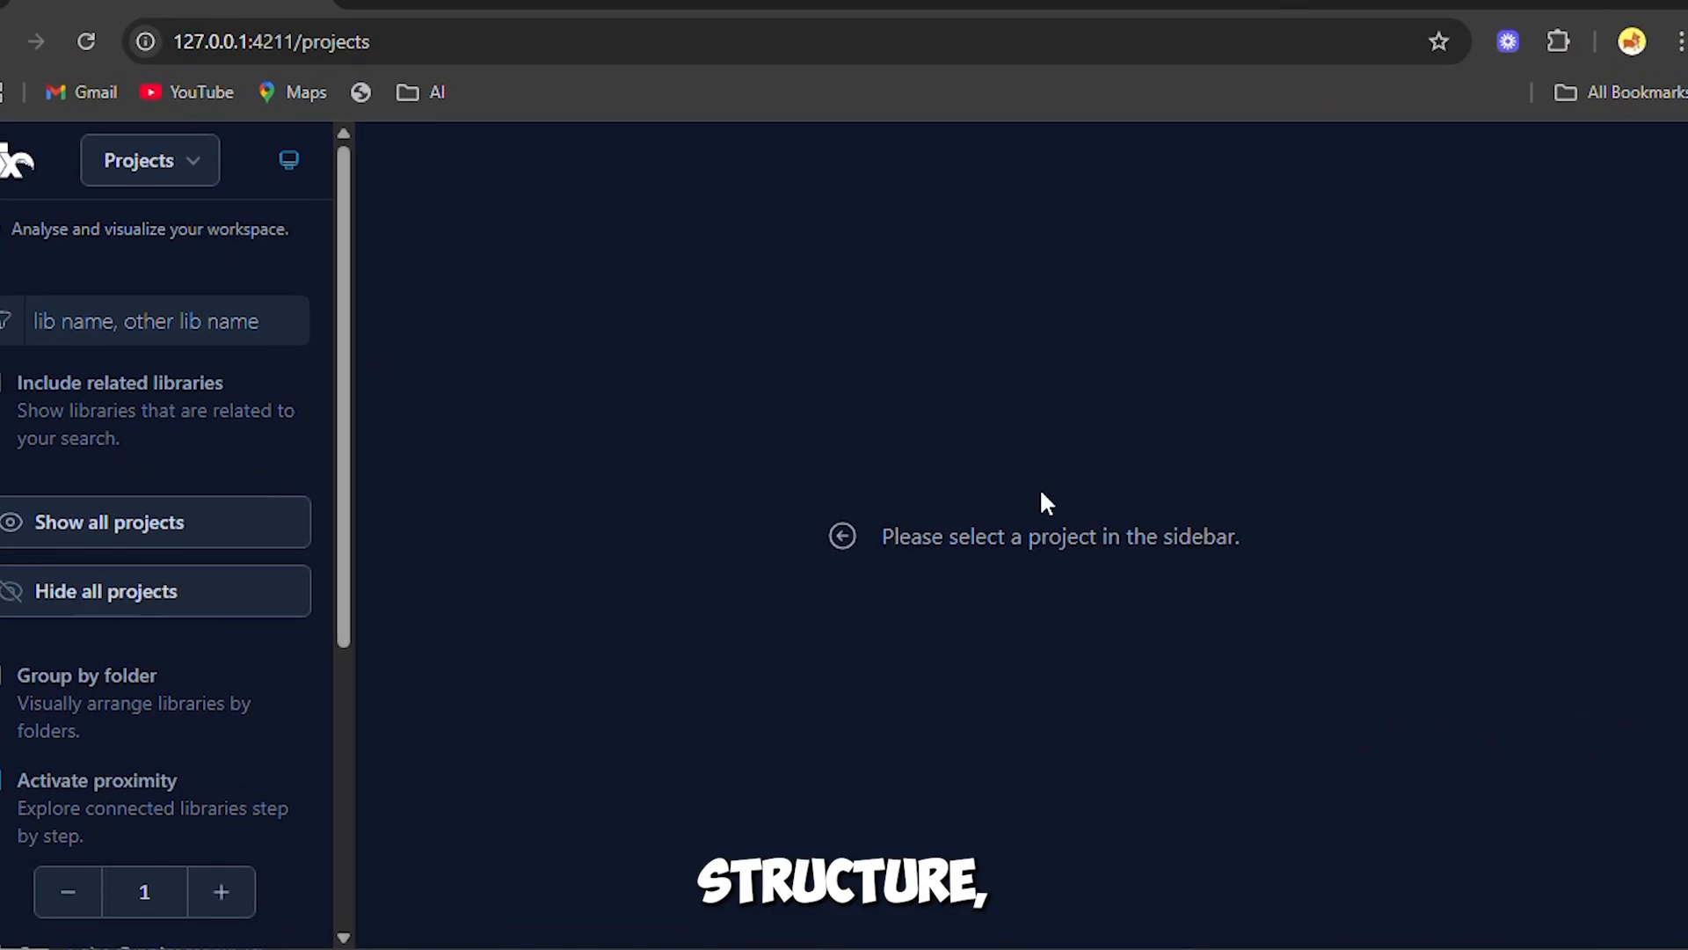
scroll(down, 3)
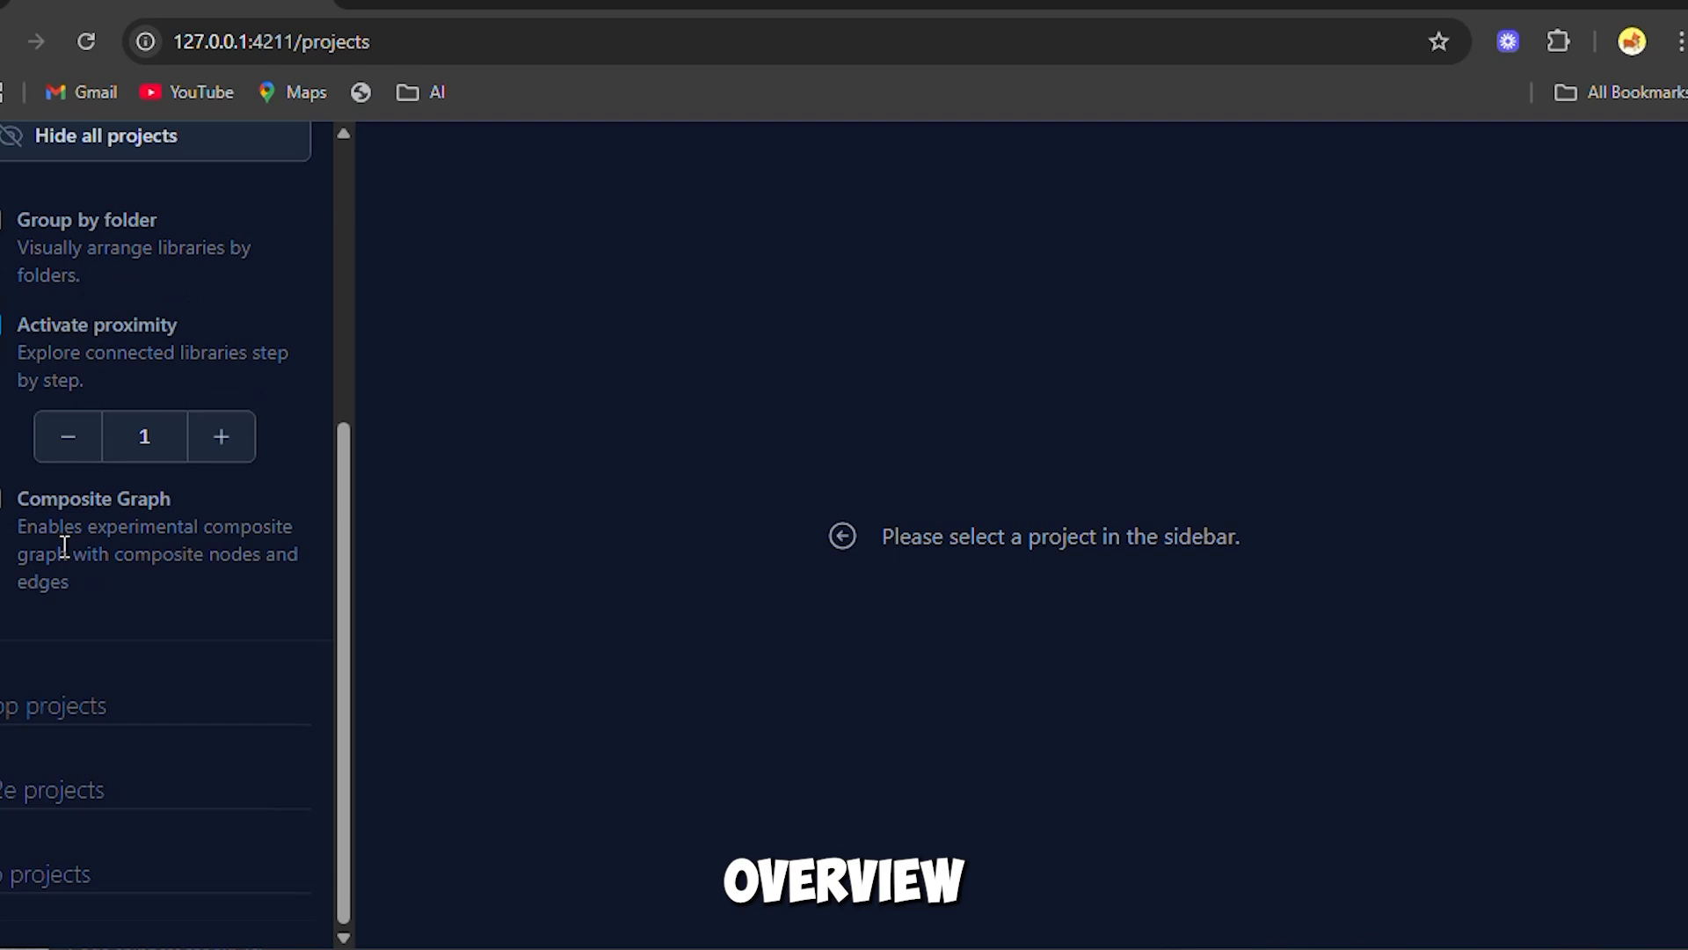